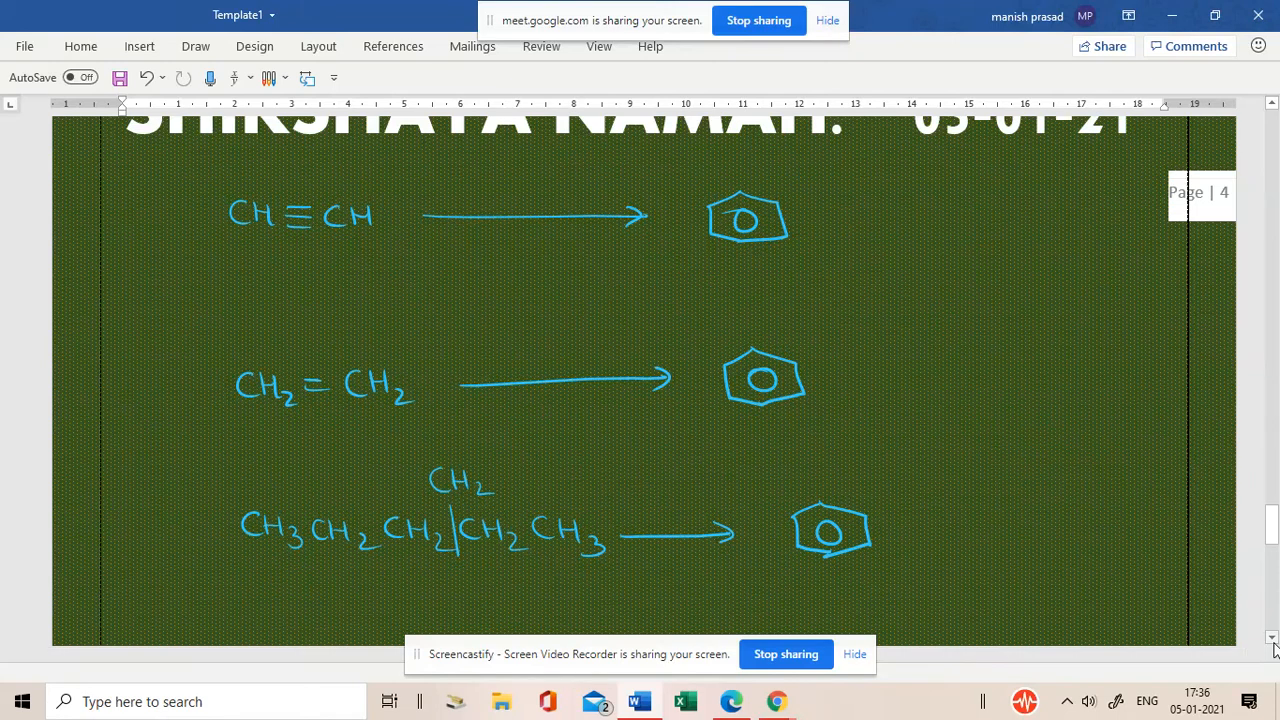
Handwrite 'Red hot' above and 'Fe tube' below the ethyne-to-benzene arrow in yellow ink.
left_click(196, 46)
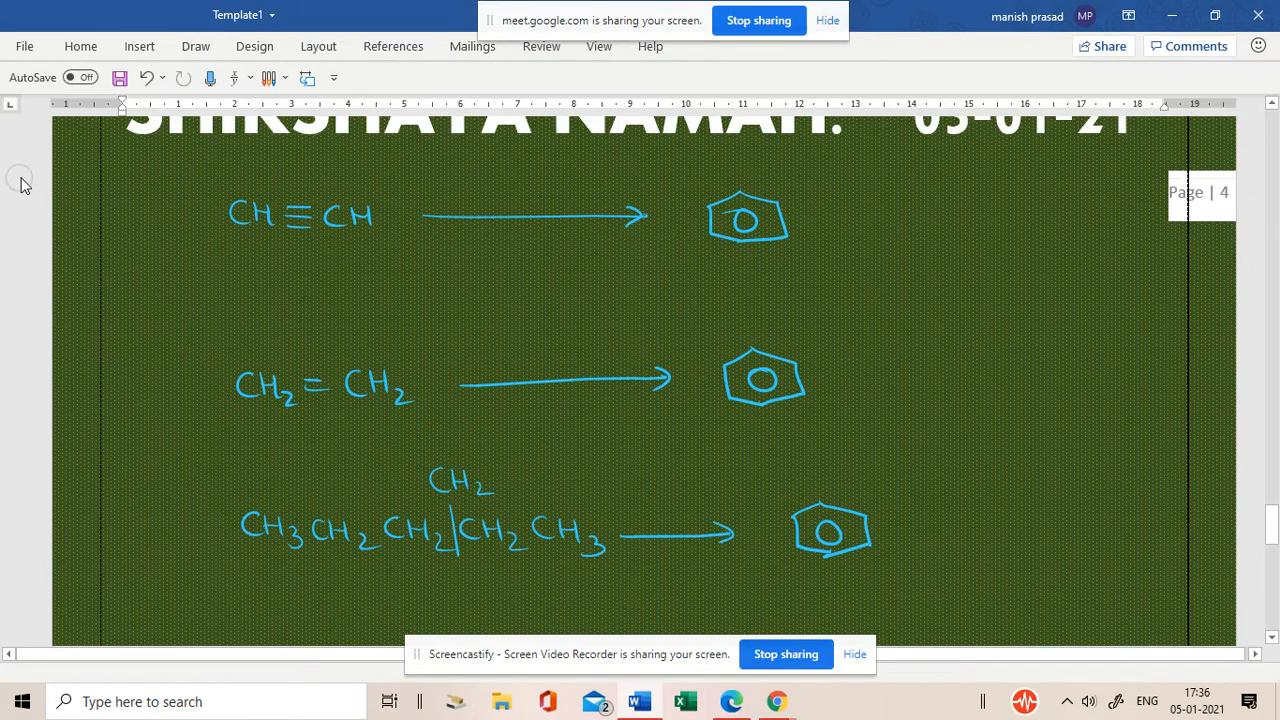
type("Red hot")
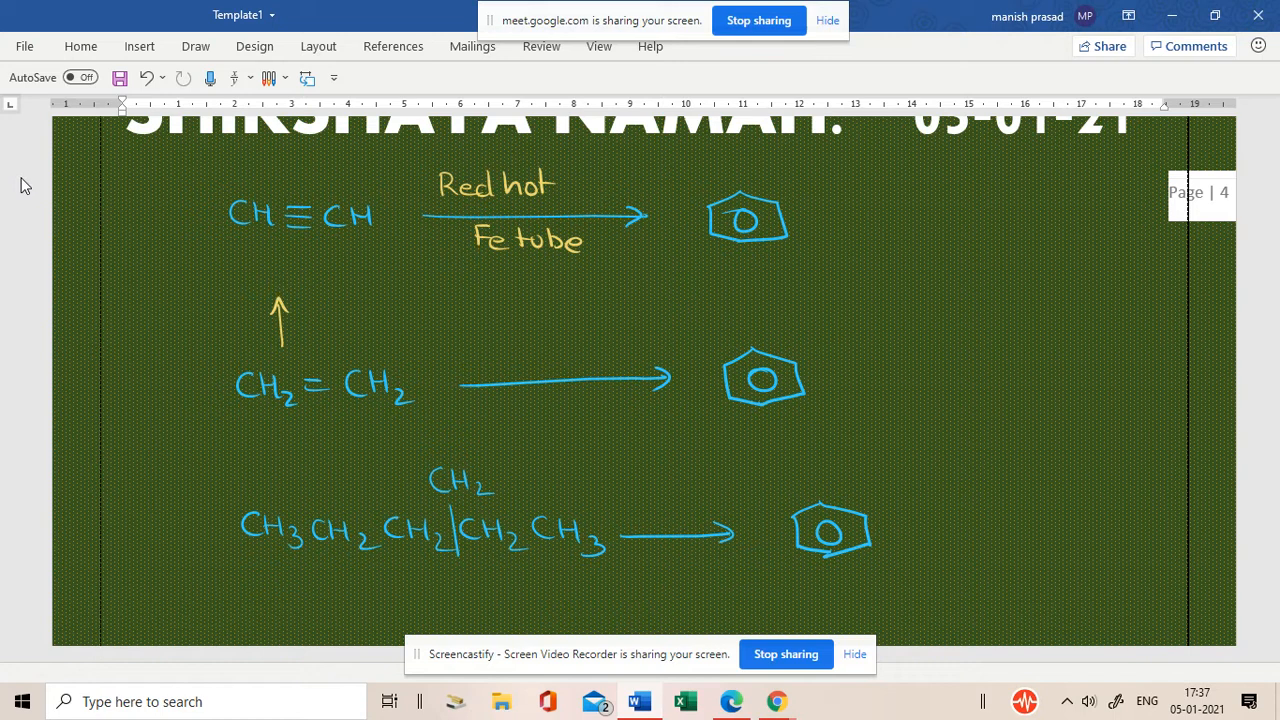
Ink Br2, Br-CH2-CH2-Br and '2 mol alc KOH' on the ethene-to-ethyne route, then an arrow up from hexane.
type("Br2")
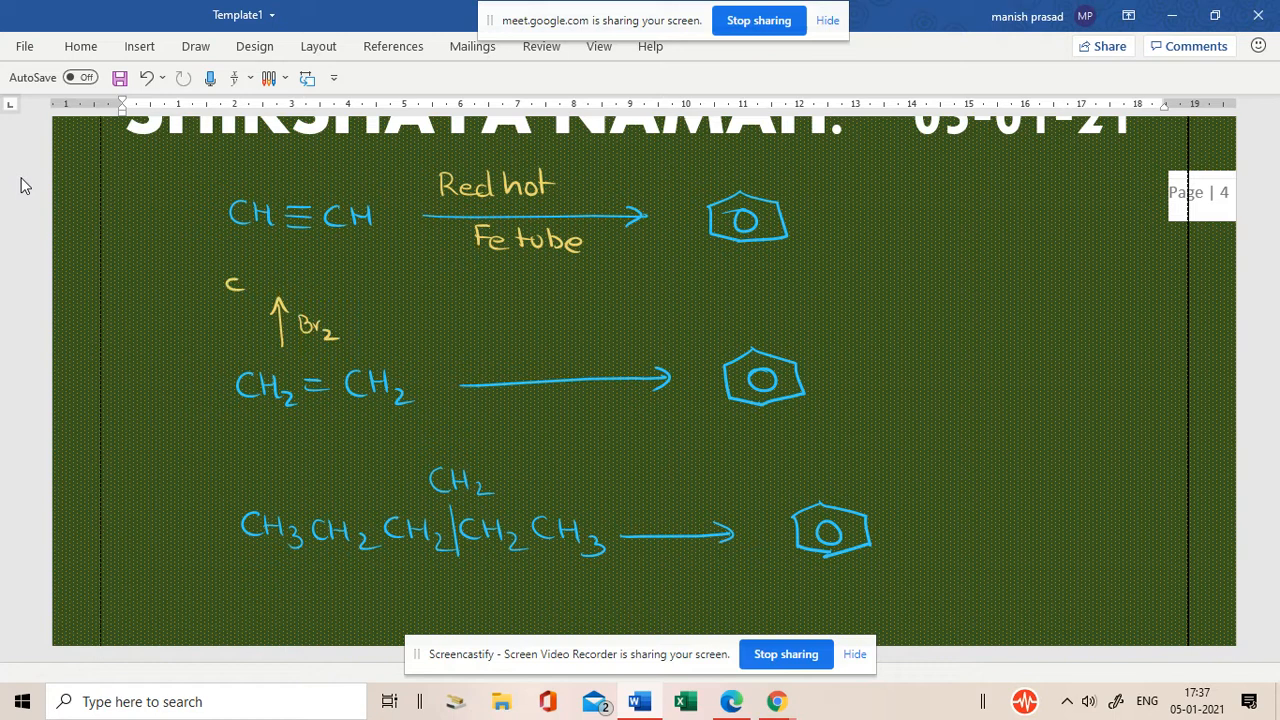
left_click_drag(230, 264, 276, 296)
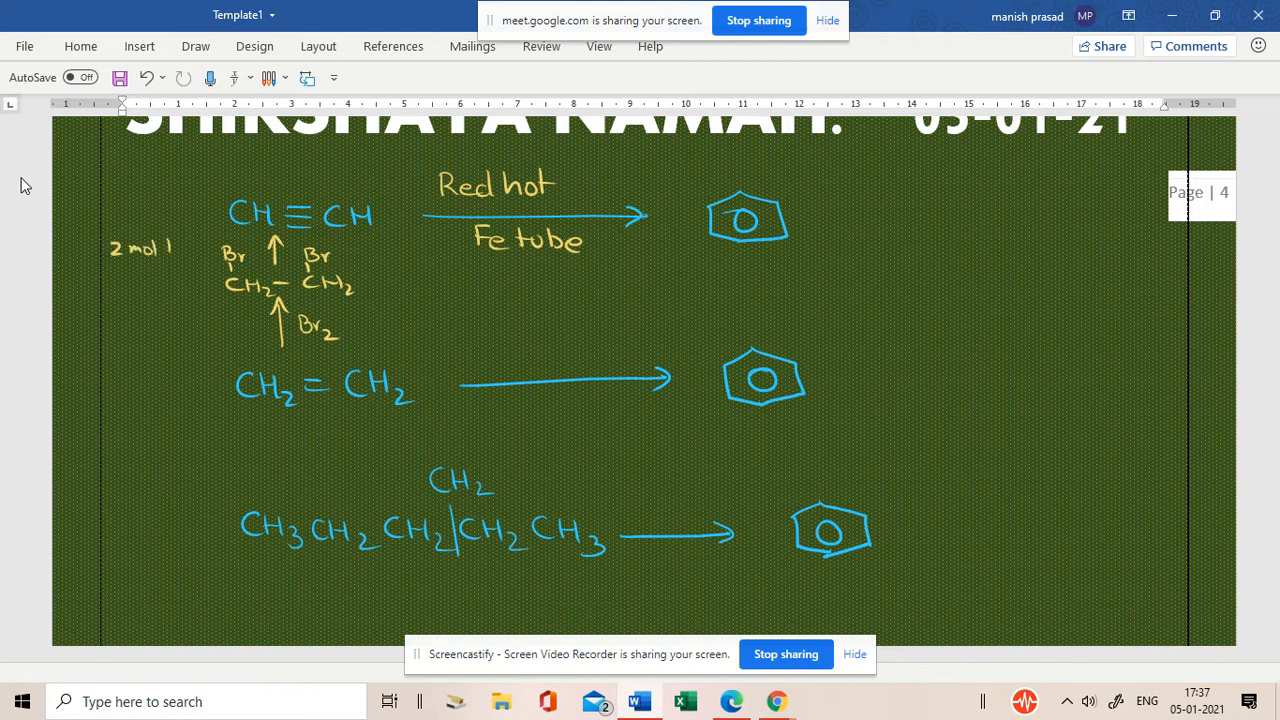
type("alc")
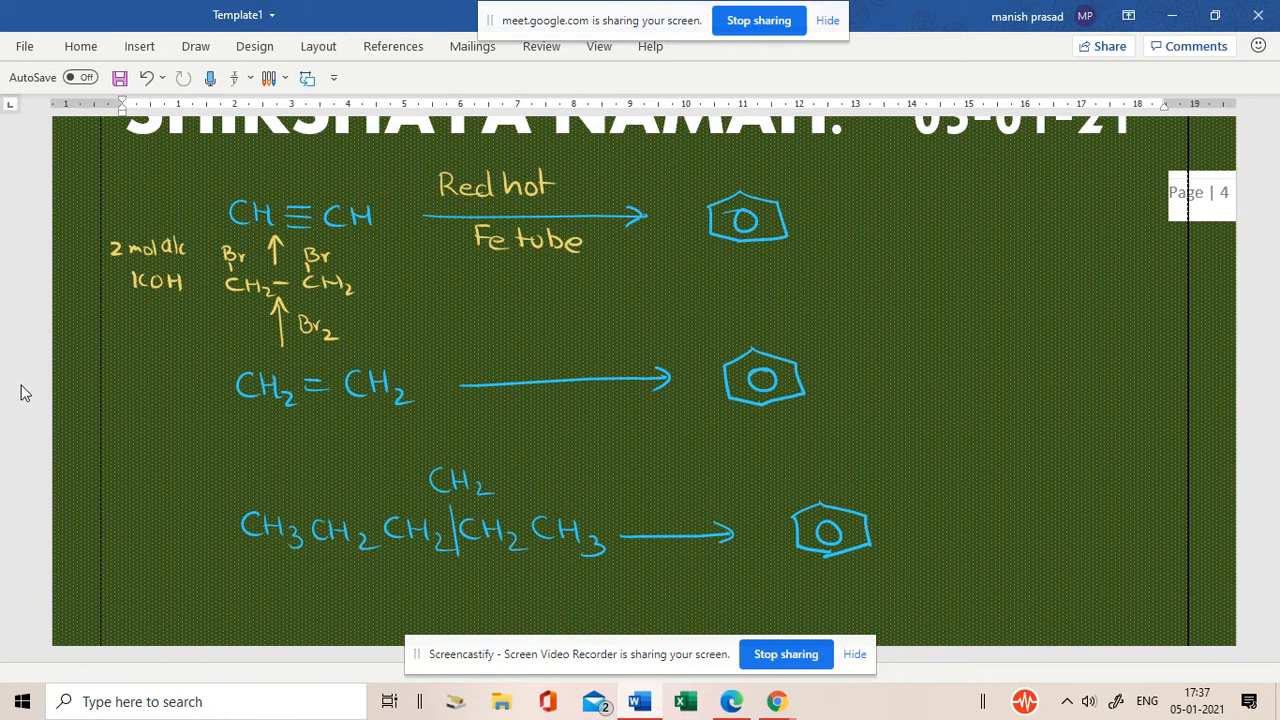
left_click_drag(276, 424, 276, 482)
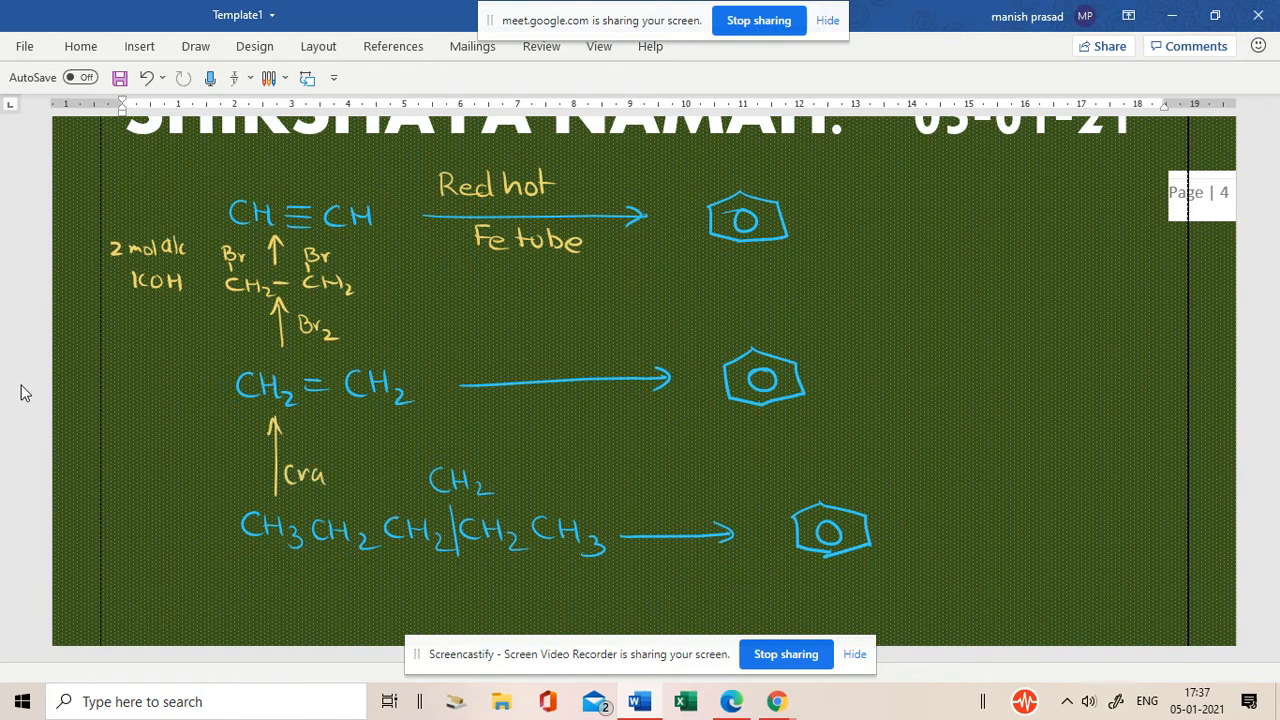
Label the hexane-to-ethene arrow 'cracking' and 'pyrolysis', then bring up the open windows list.
type("Cracking")
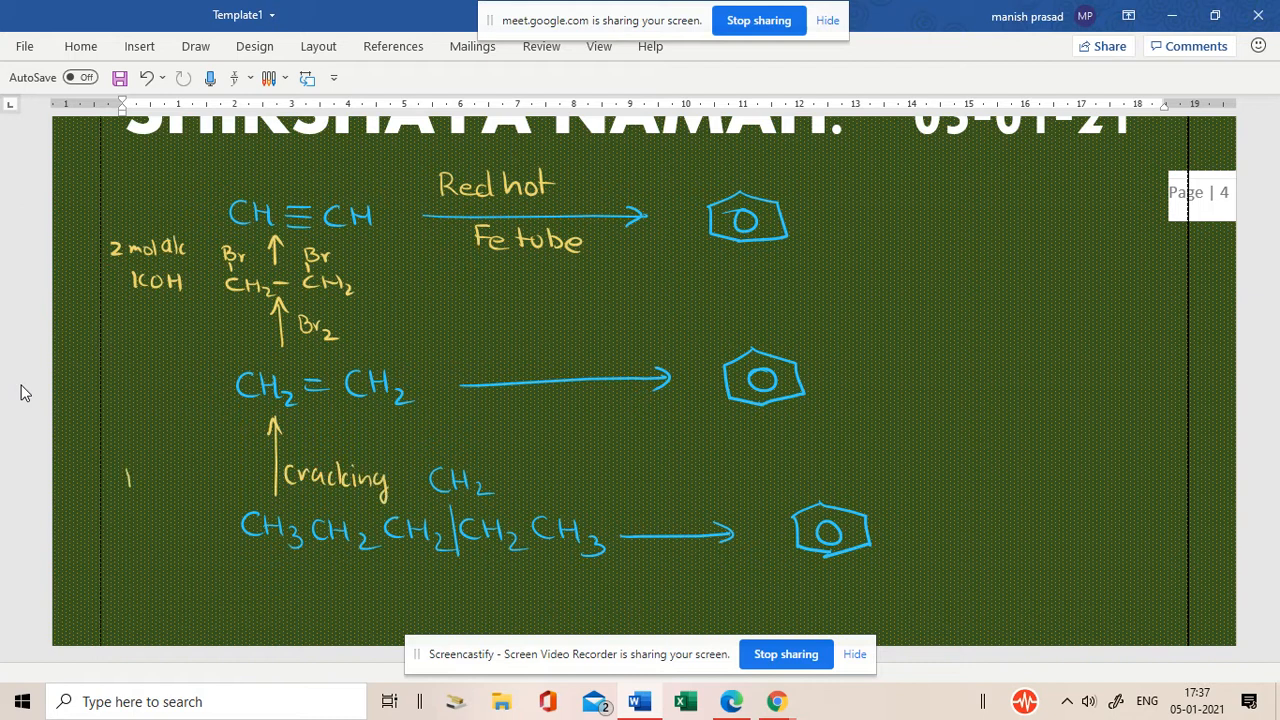
type("Pyri")
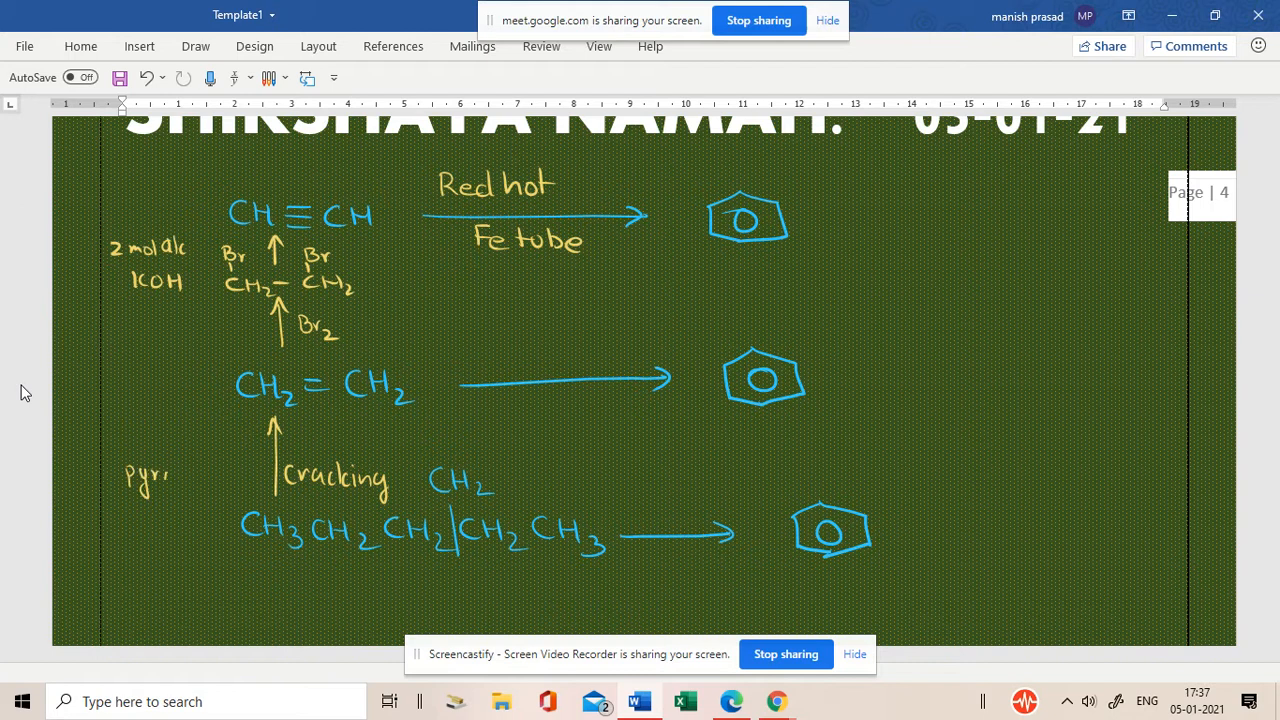
type("olysis")
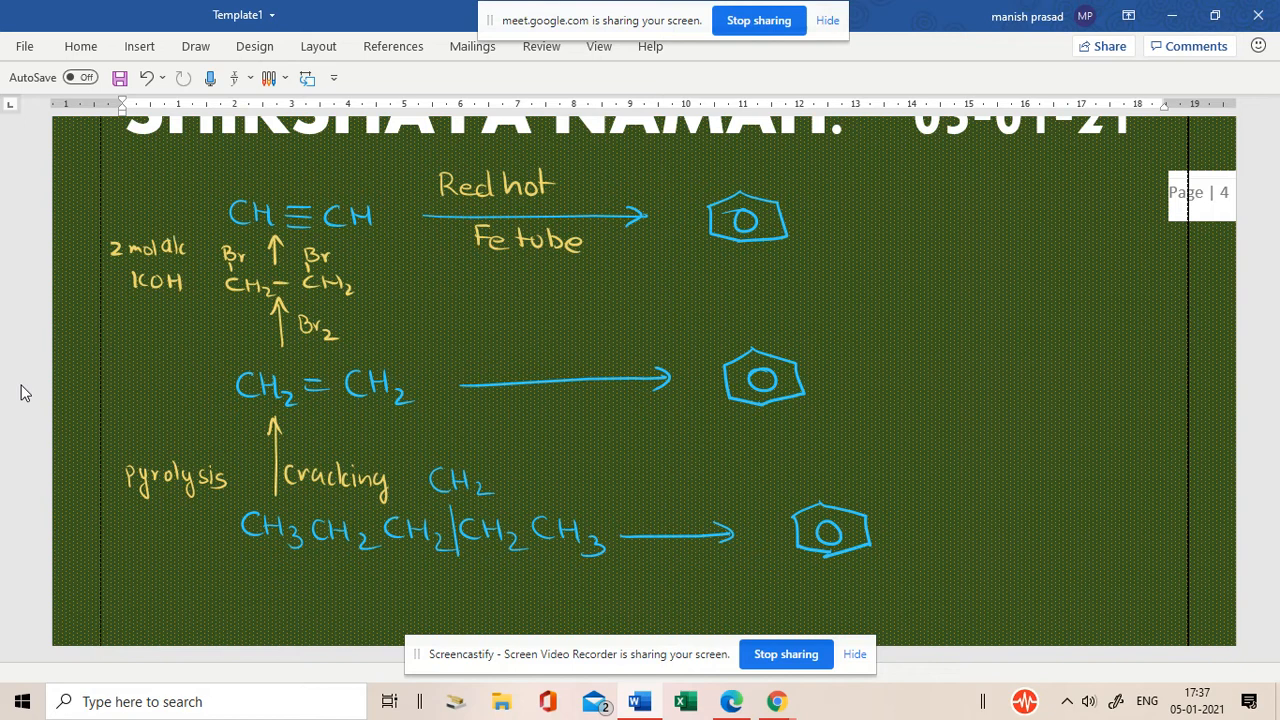
key("alt+tab")
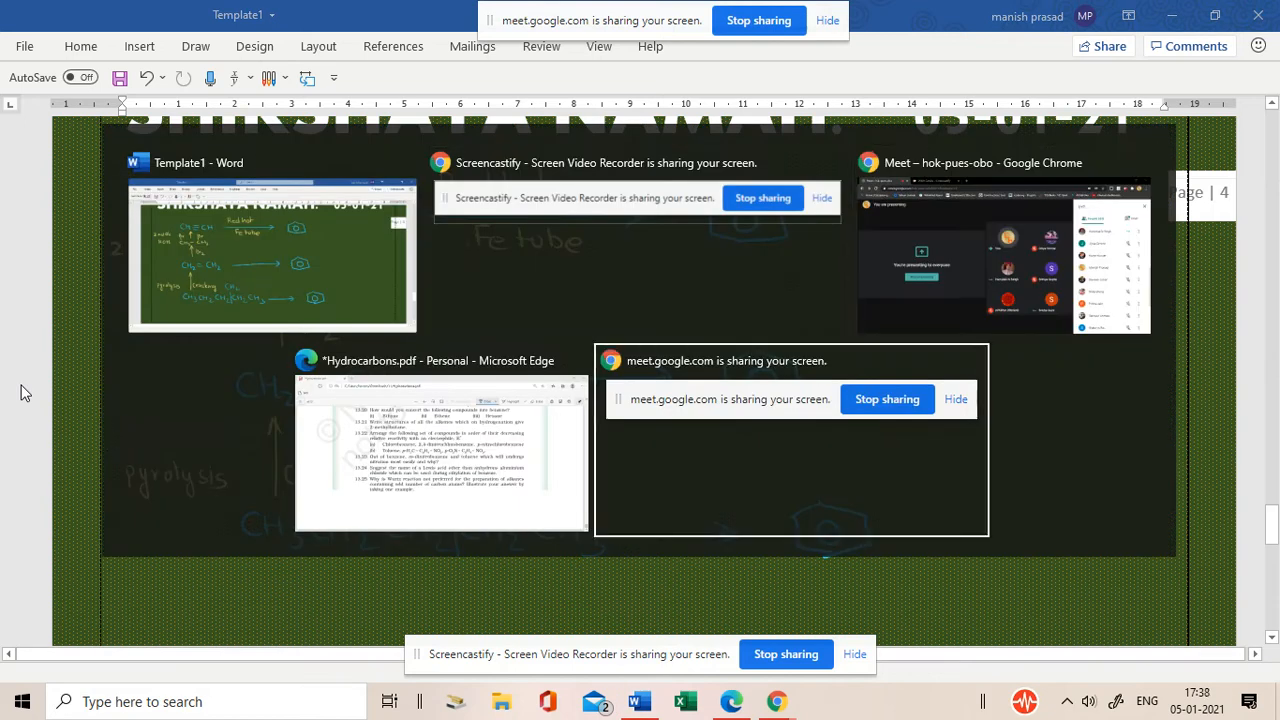
Return to the Word document and move down to a fresh page for the hexane formula.
left_click(272, 256)
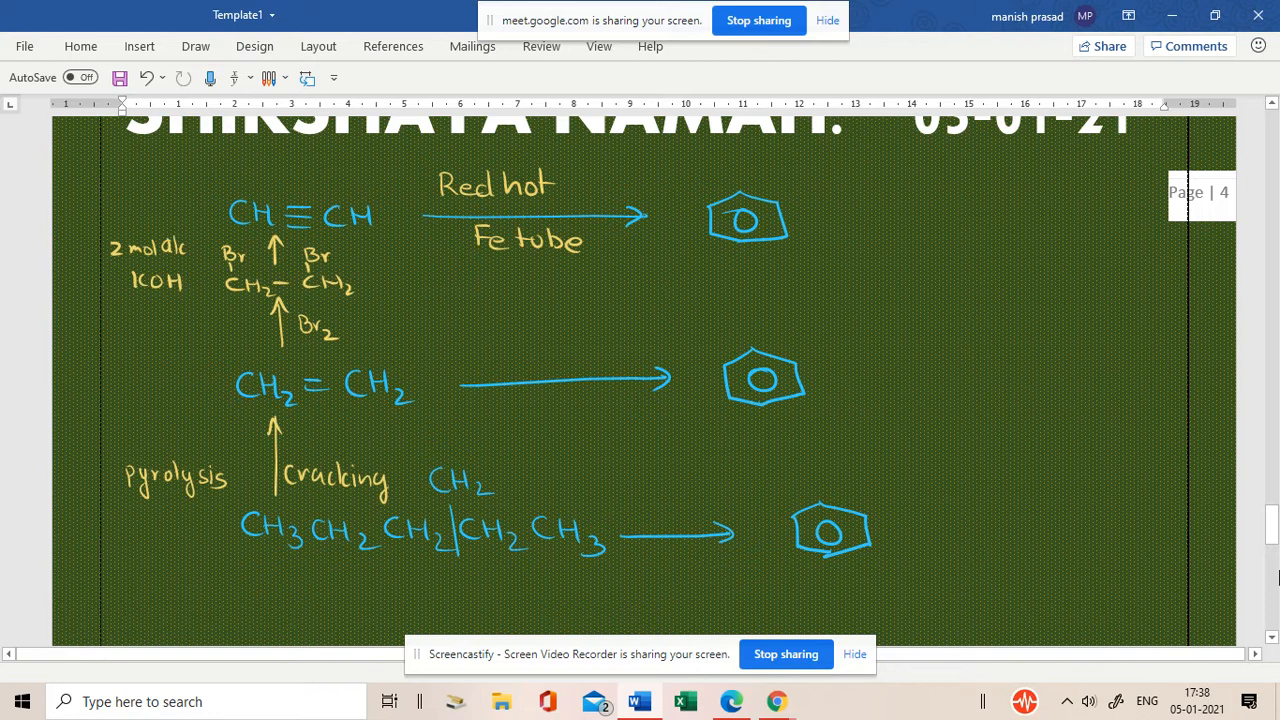
scroll("down", 3)
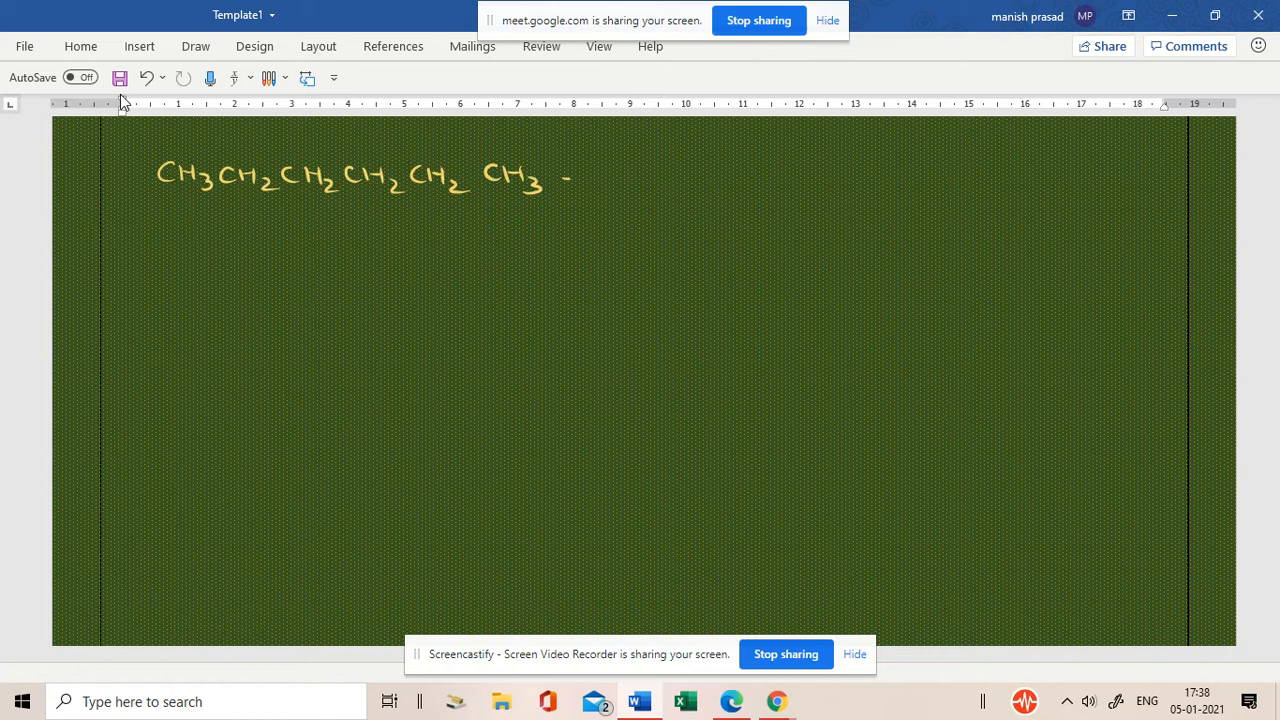
Ink a 'Cracking' arrow after hexane yielding CH2=CH2 + CH3CH2CH2CH3.
left_click_drag(570, 178, 690, 176)
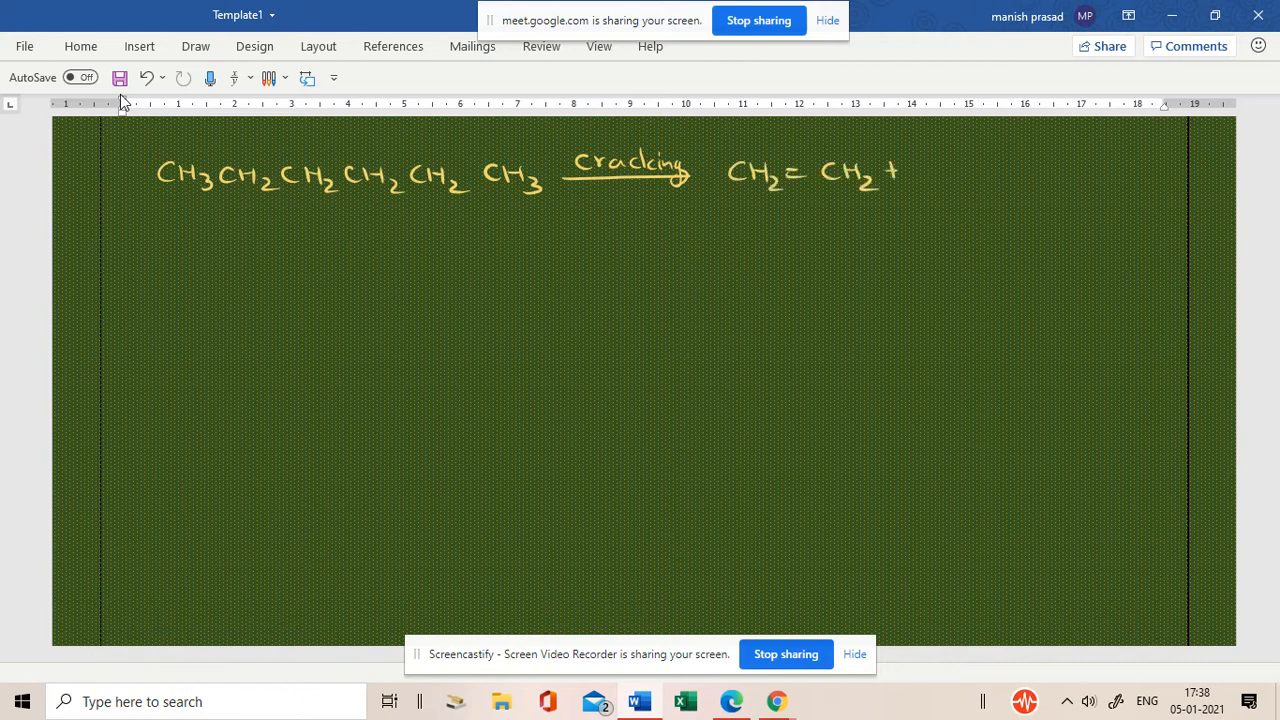
left_click_drag(930, 170, 984, 176)
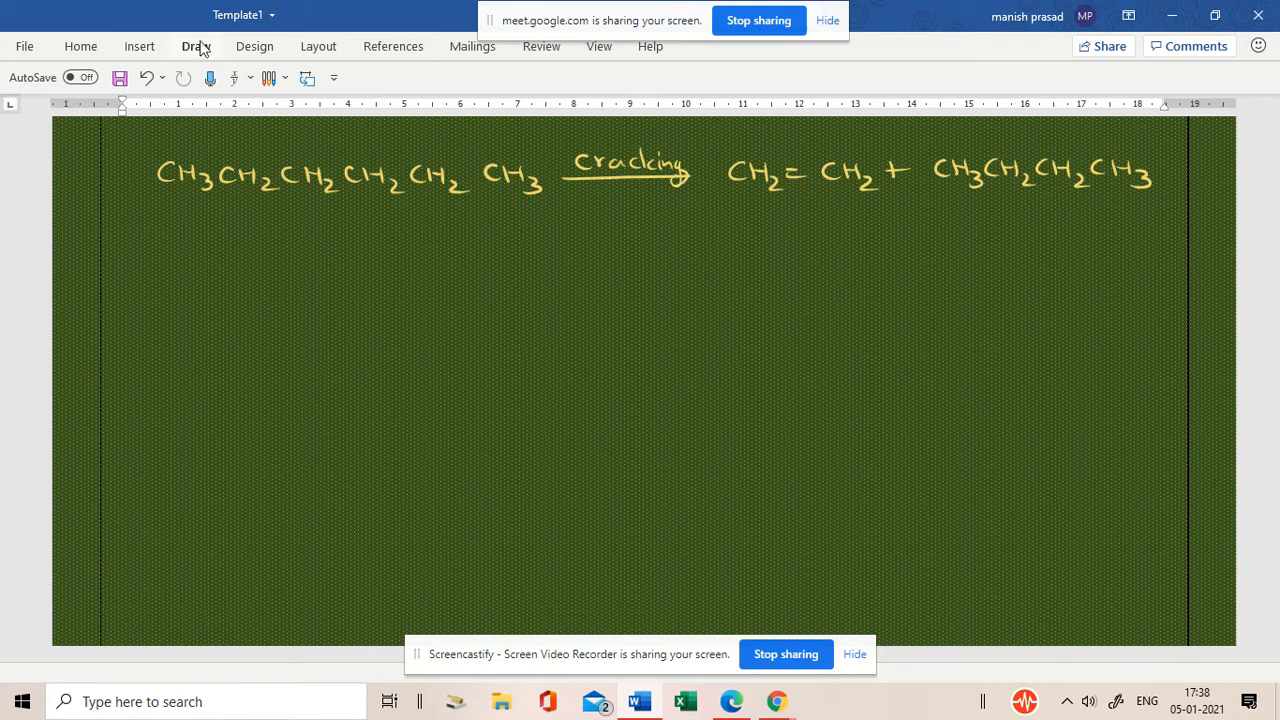
left_click(196, 46)
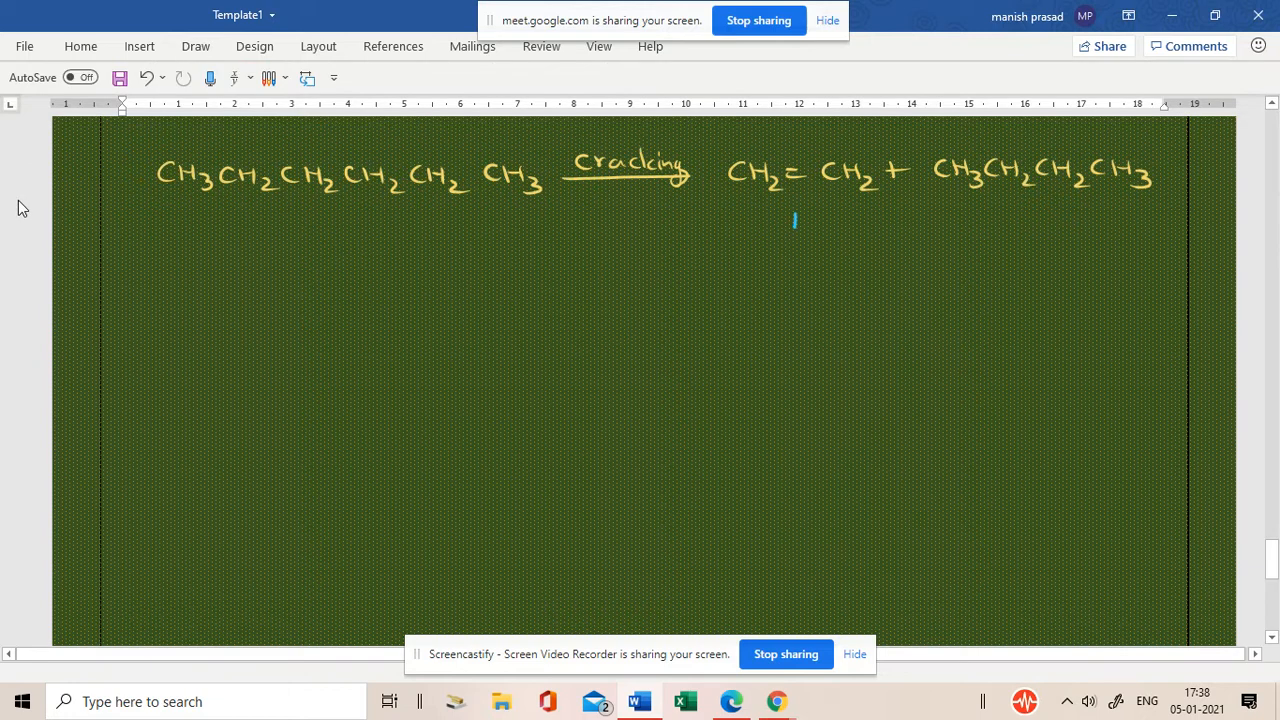
Draw the downward arrow from ethene labelled Br2, CCl4 in blue ink.
left_click_drag(794, 216, 794, 276)
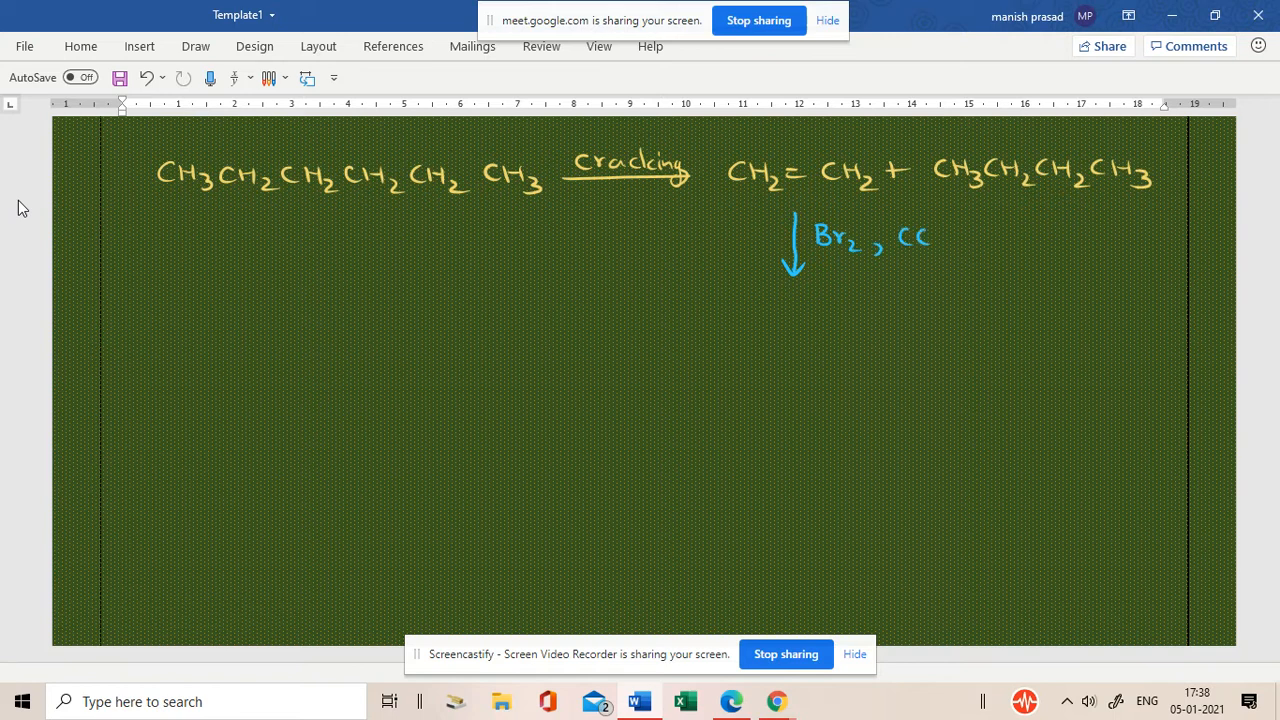
left_click_drag(930, 236, 956, 244)
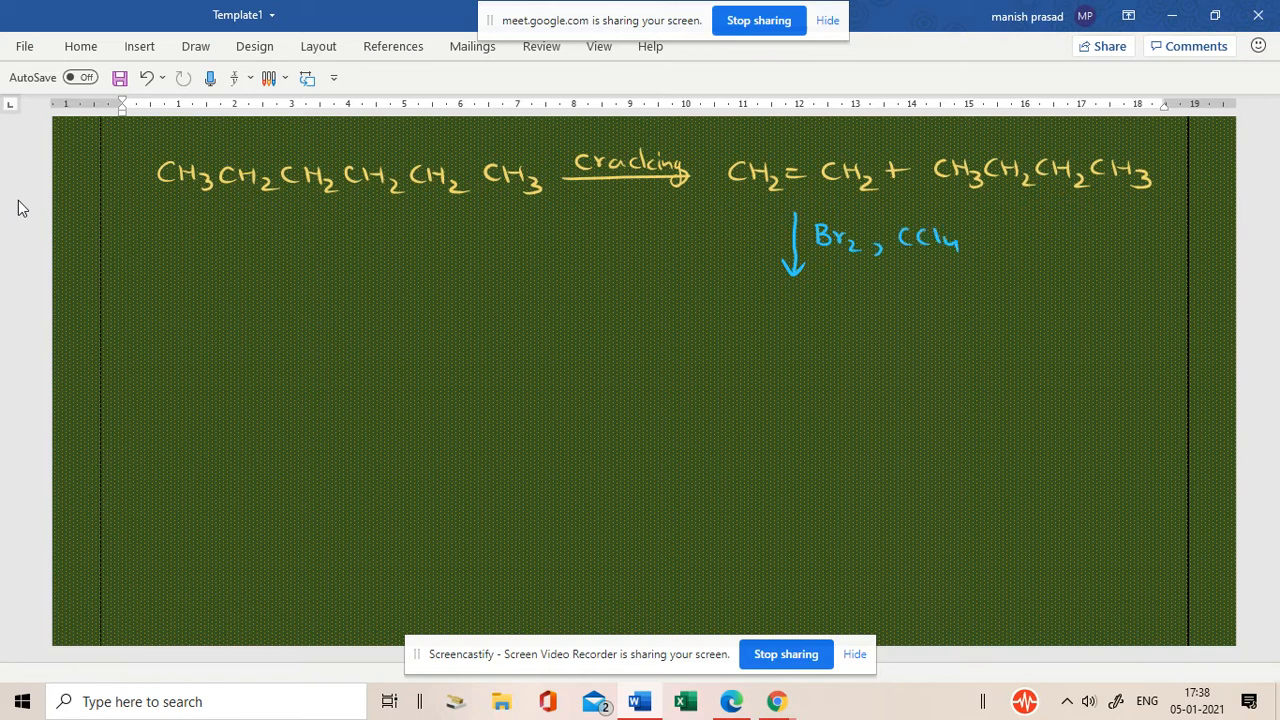
Write the product CH2–CH2 with Br under each carbon, then pick the yellow pen.
left_click_drag(744, 316, 780, 320)
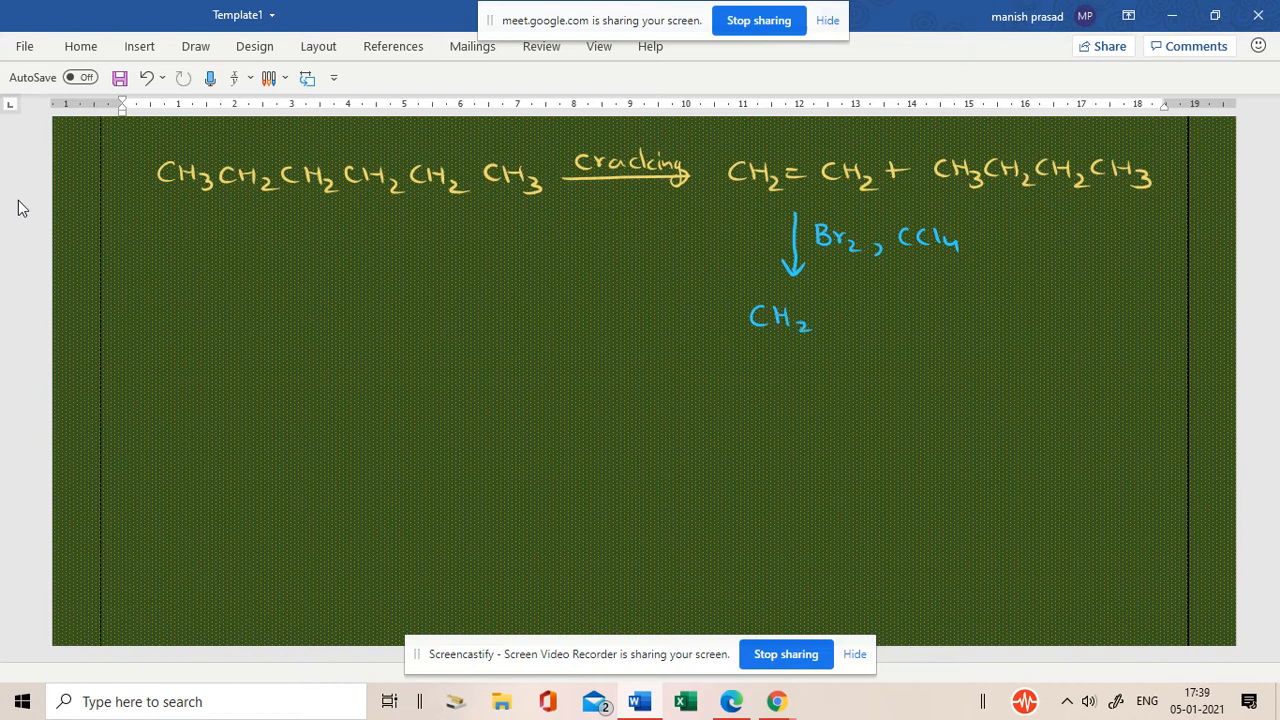
left_click_drag(764, 344, 776, 376)
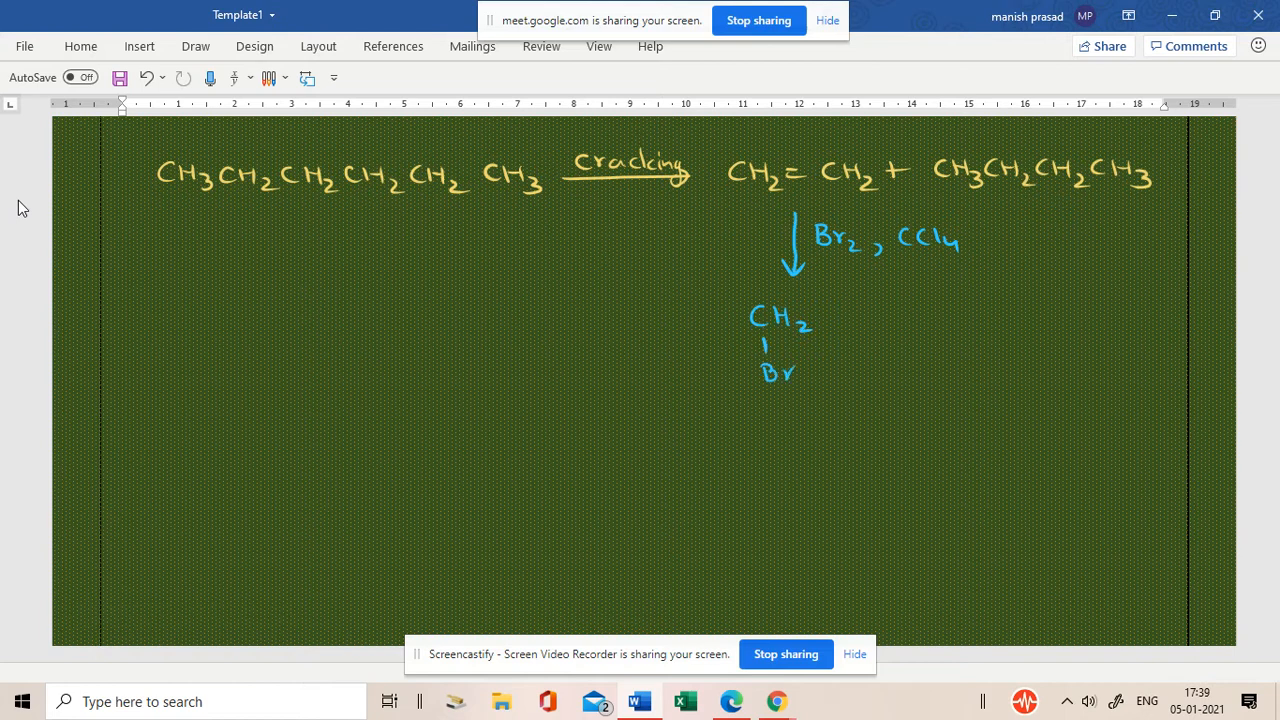
left_click_drag(824, 318, 896, 318)
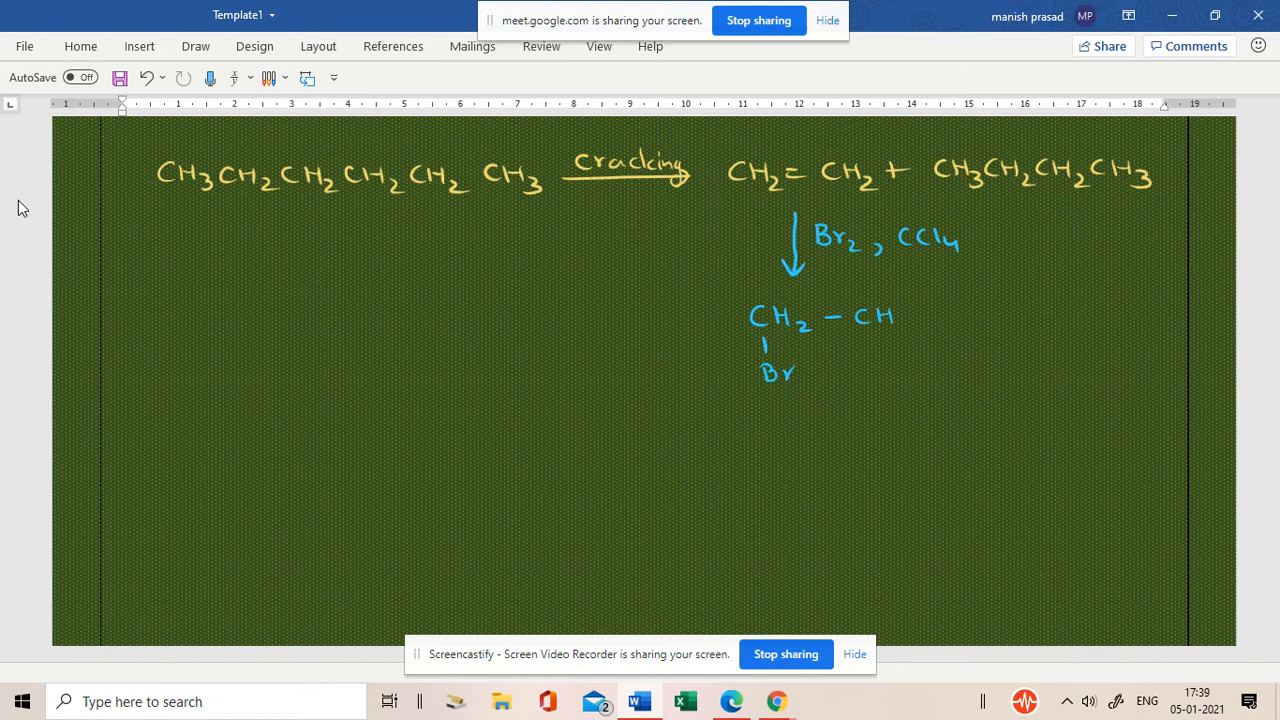
left_click_drag(870, 336, 884, 376)
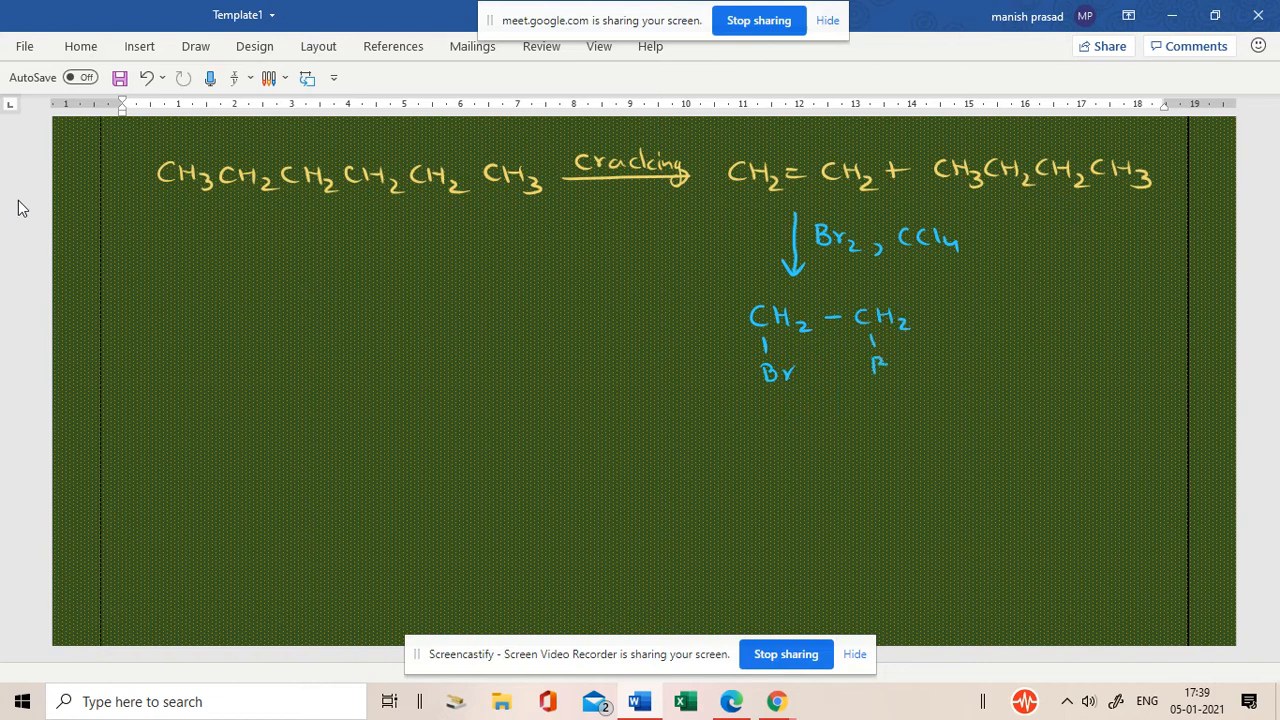
left_click_drag(872, 360, 910, 376)
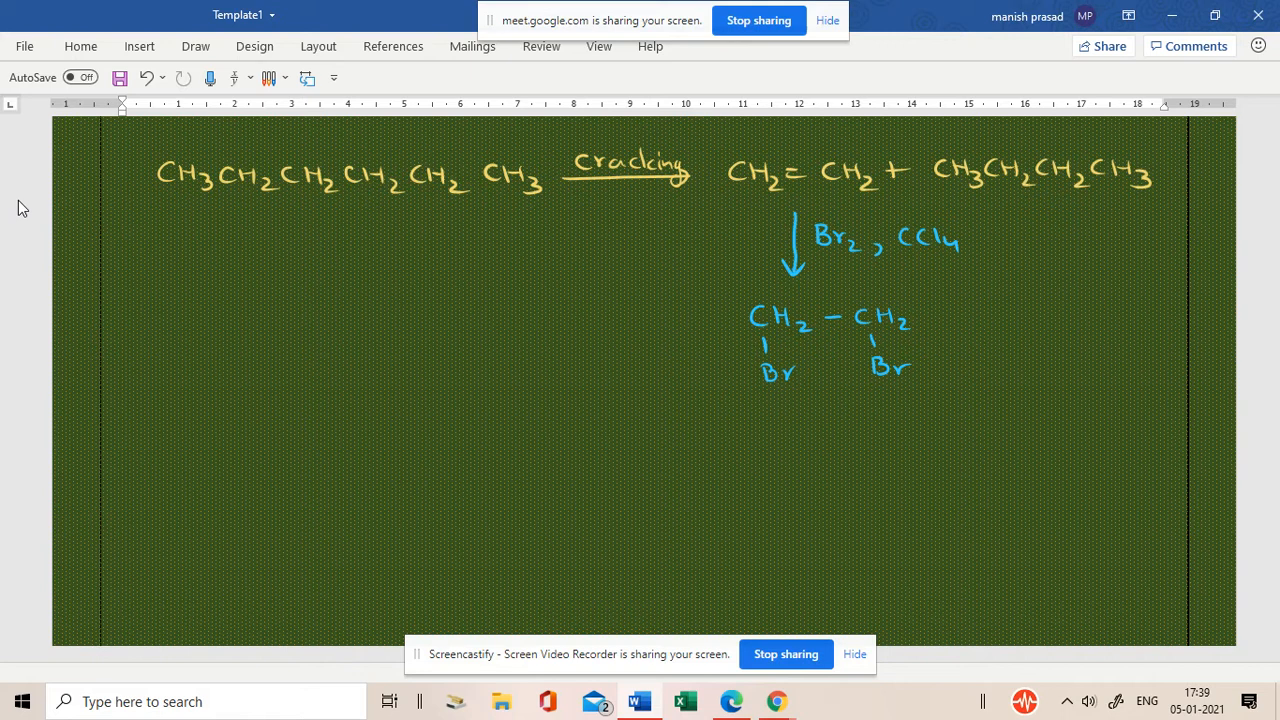
left_click(196, 46)
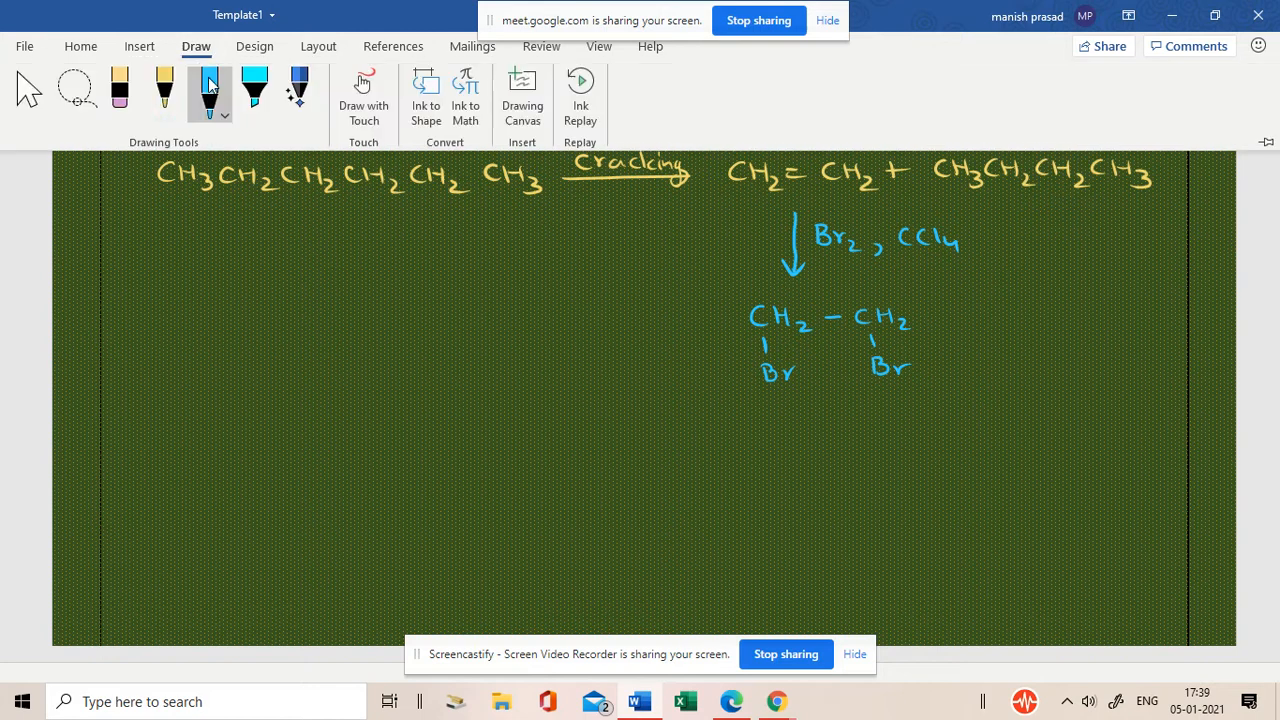
left_click(164, 90)
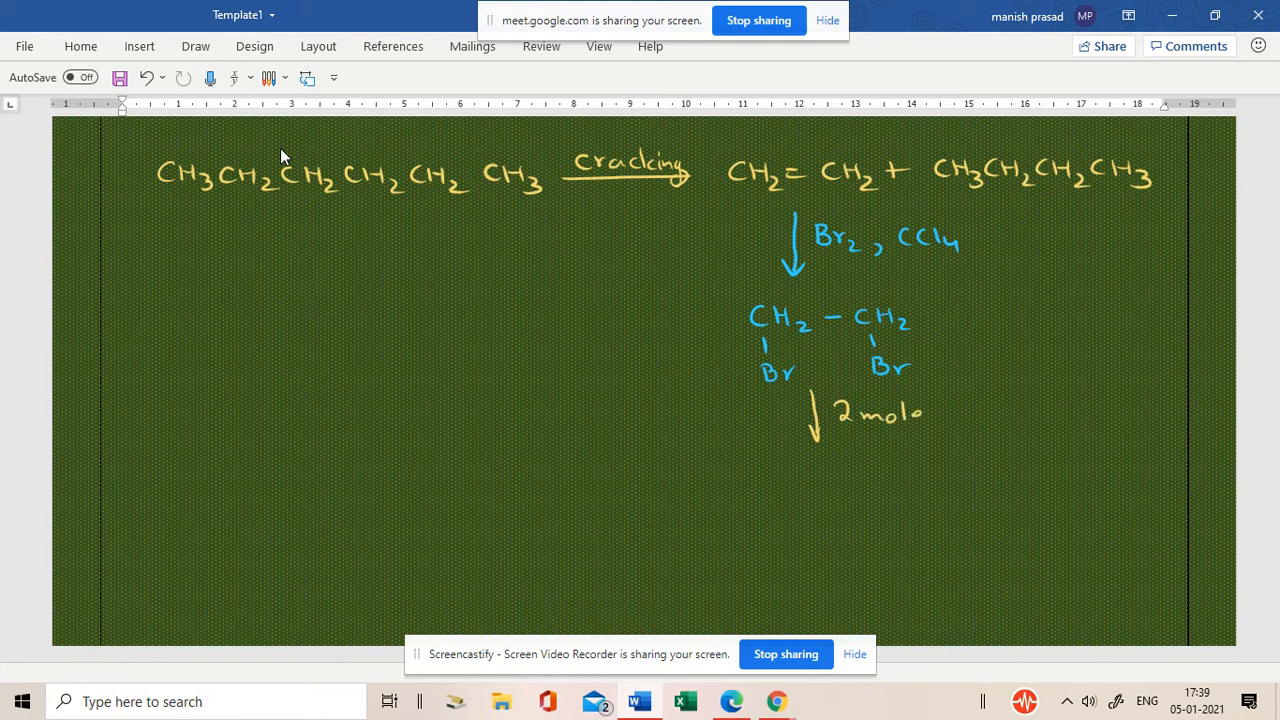
Write '2 moles alc KOH' giving CH≡CH in yellow ink.
type("es  alc KOH")
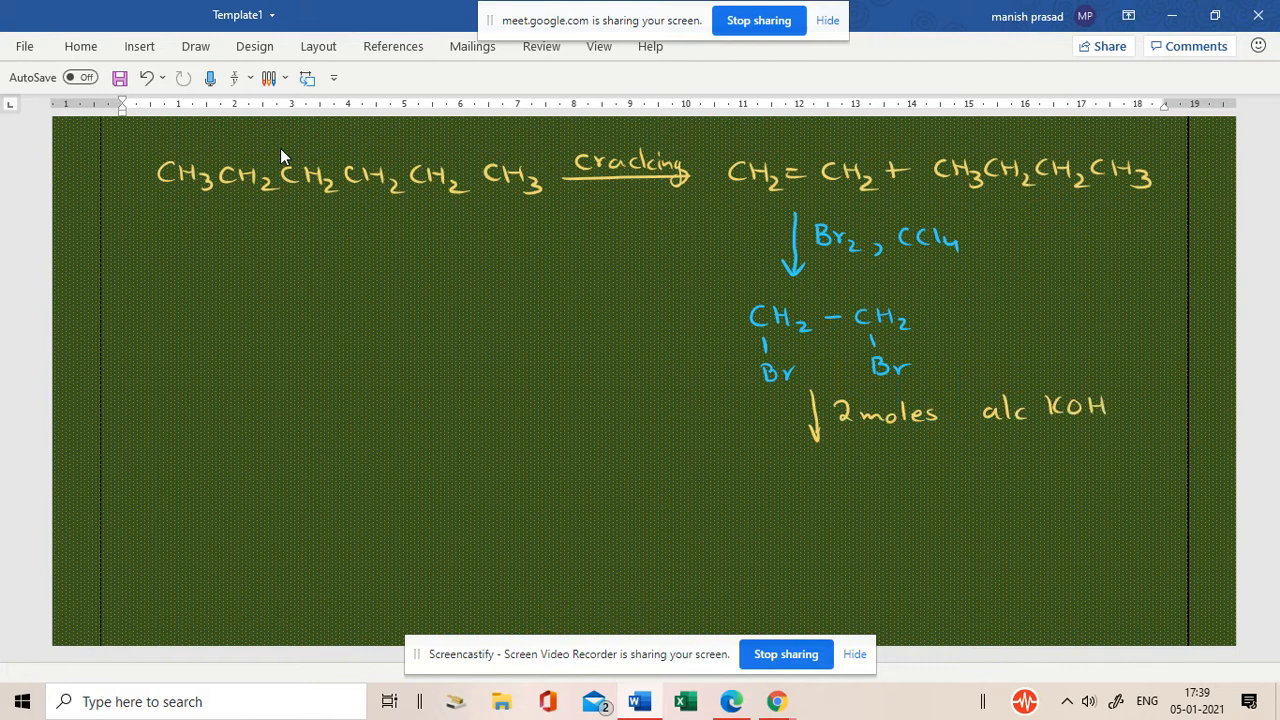
left_click_drag(784, 468, 770, 490)
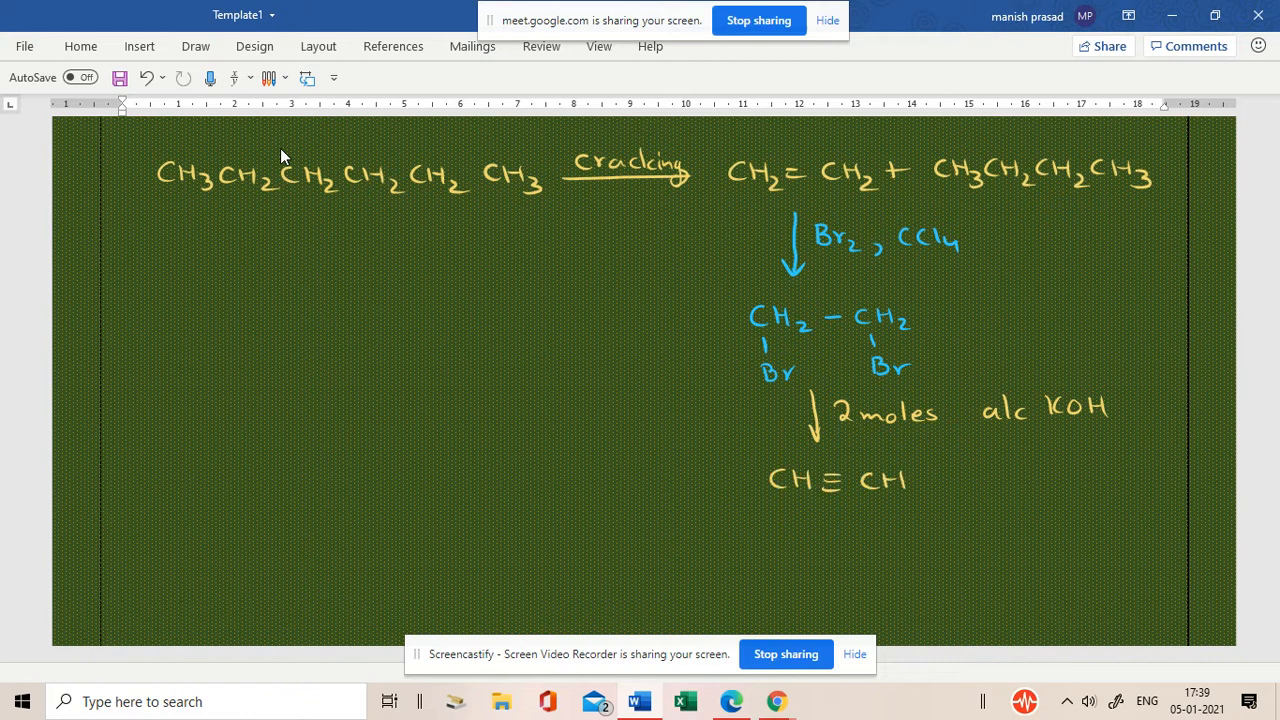
left_click(196, 46)
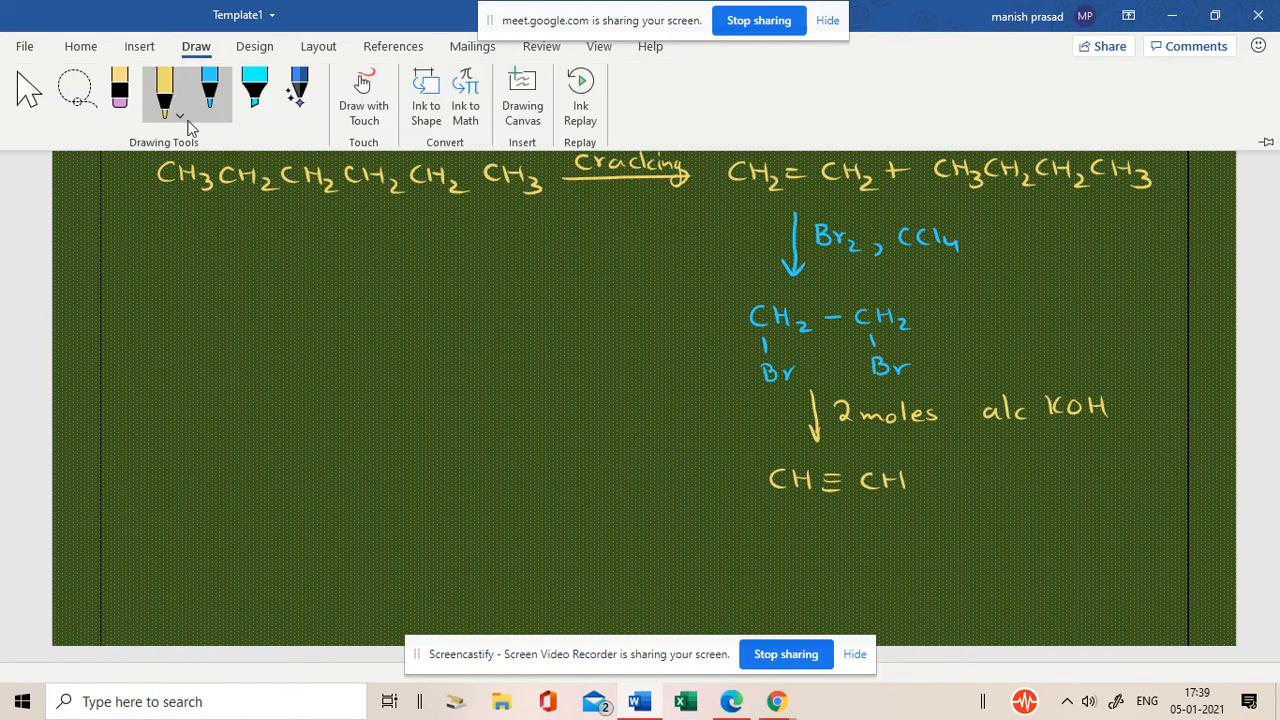
left_click(196, 46)
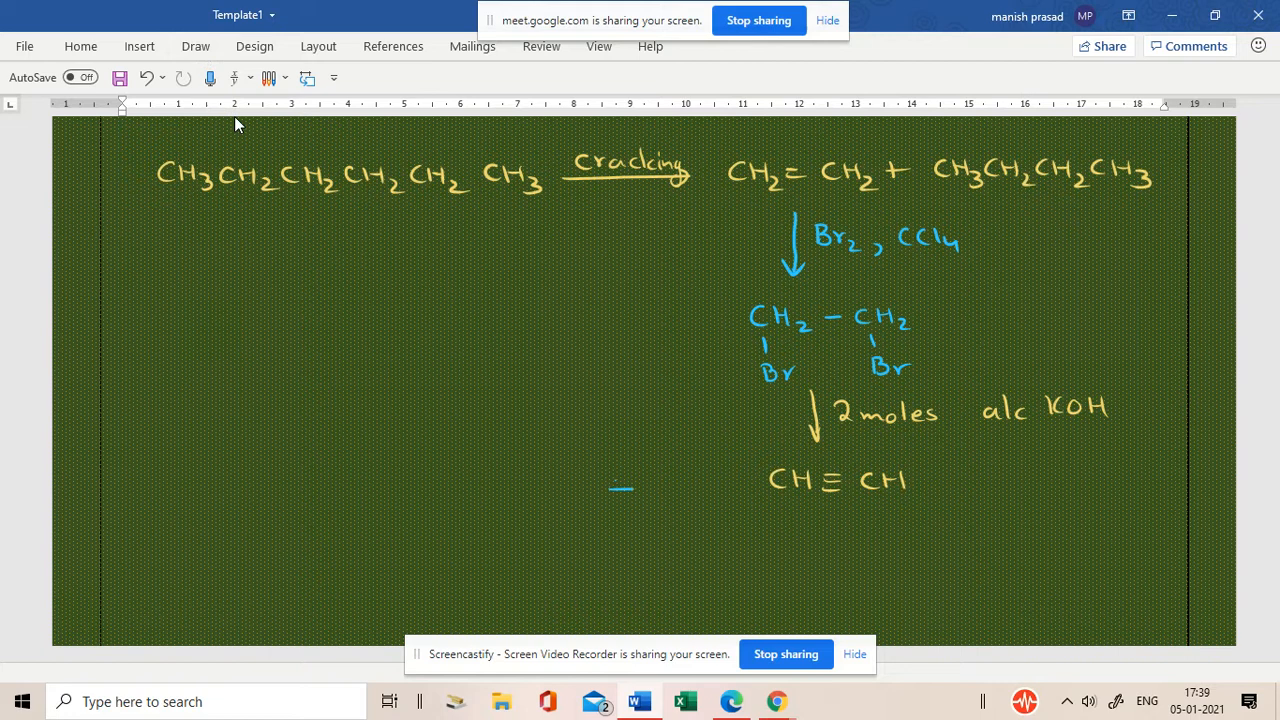
In blue ink, draw the 'red hot Fe tube' arrow from CH≡CH to a benzene ring.
left_click_drag(730, 486, 610, 486)
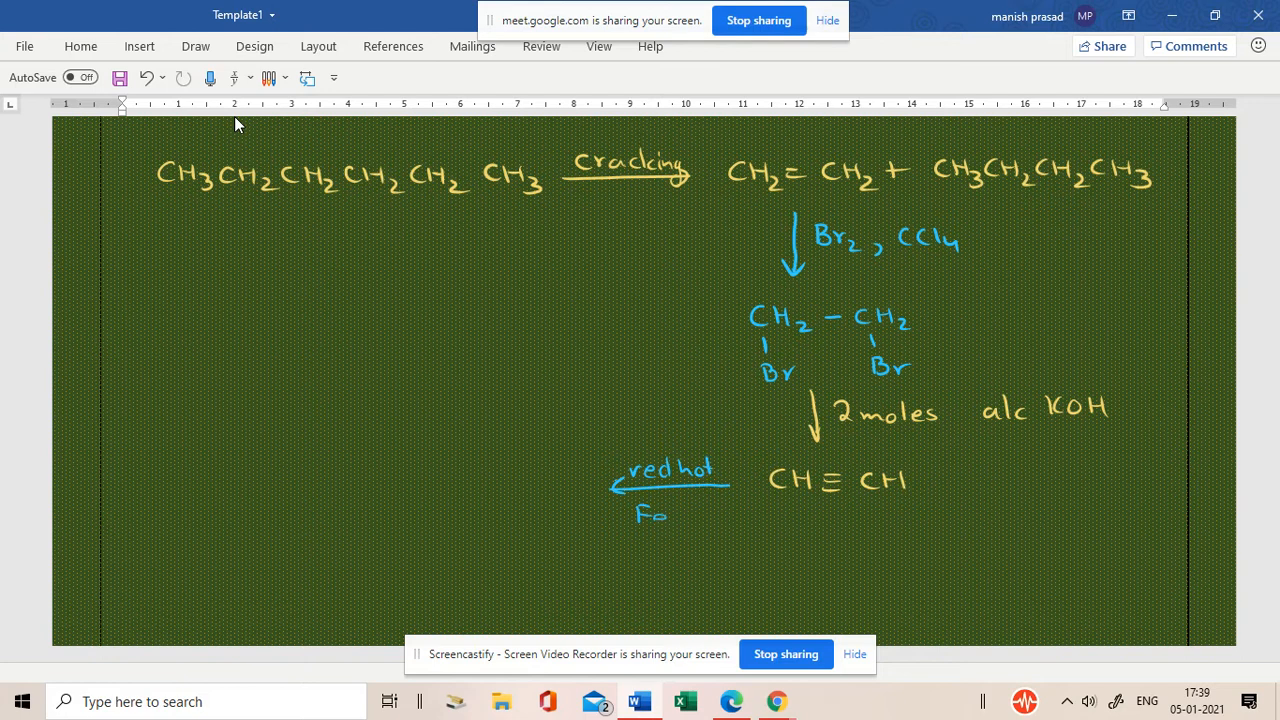
left_click_drag(640, 516, 724, 516)
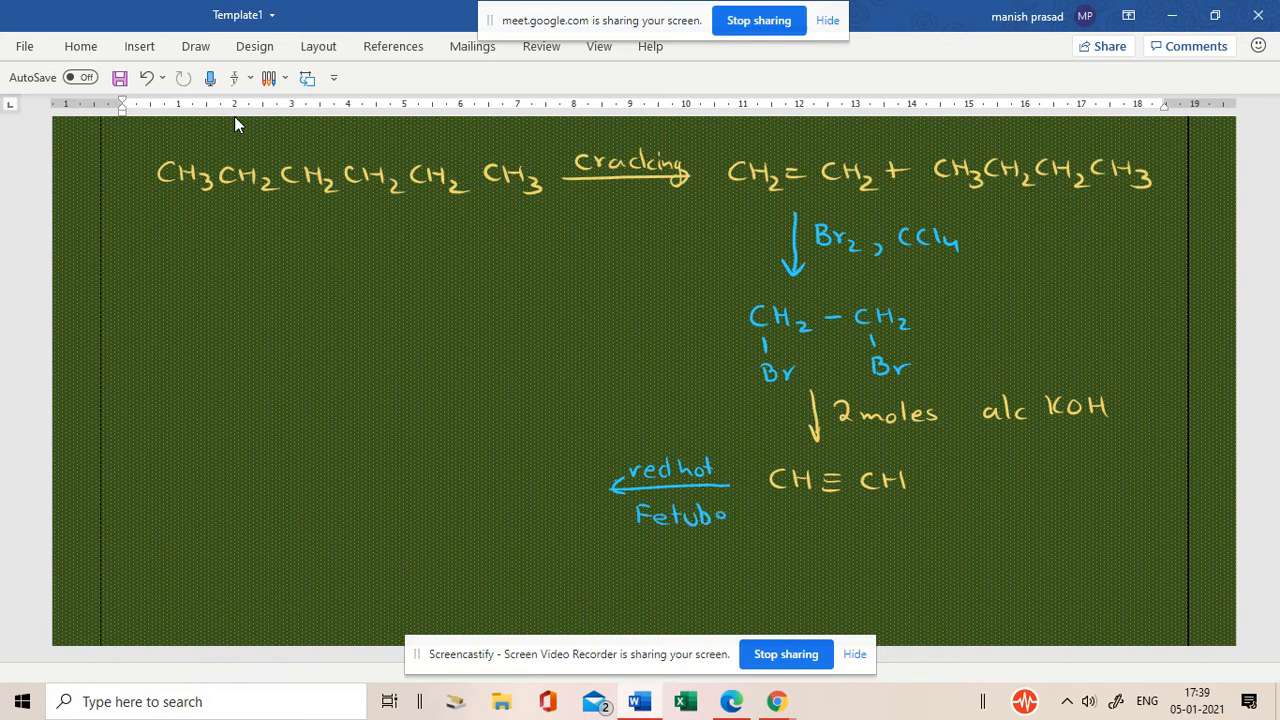
left_click_drag(516, 468, 490, 516)
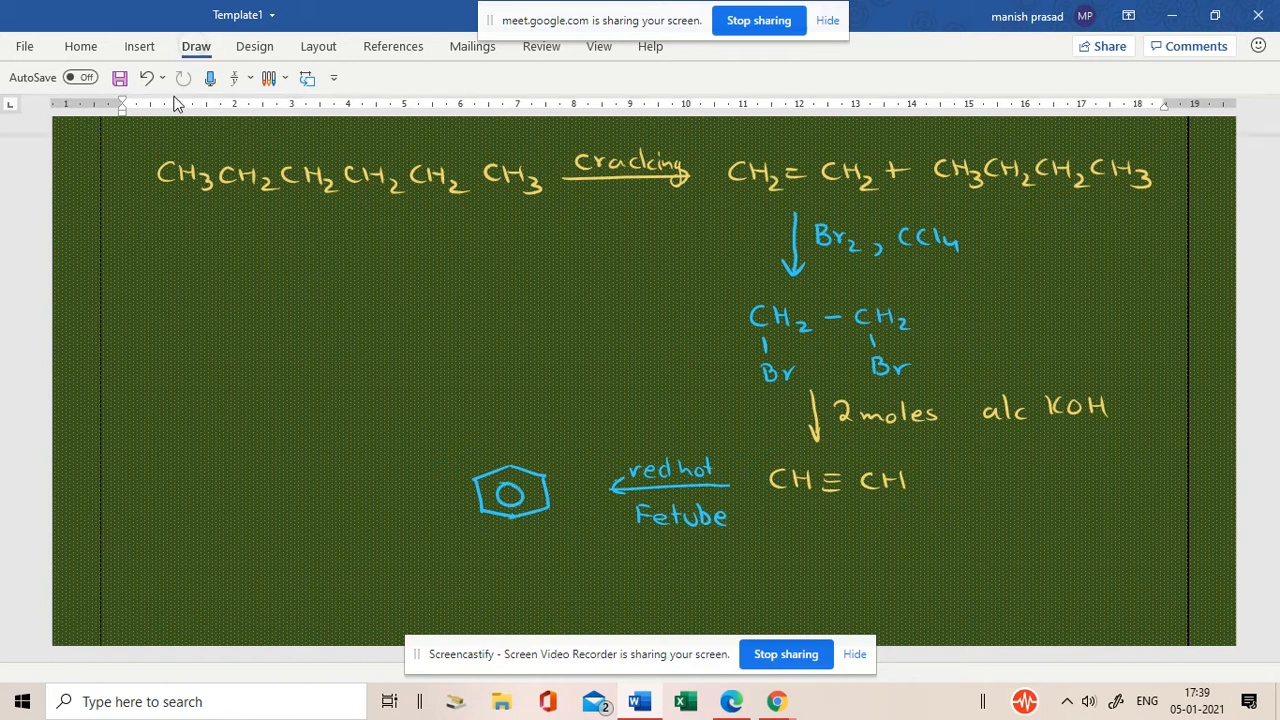
left_click(196, 46)
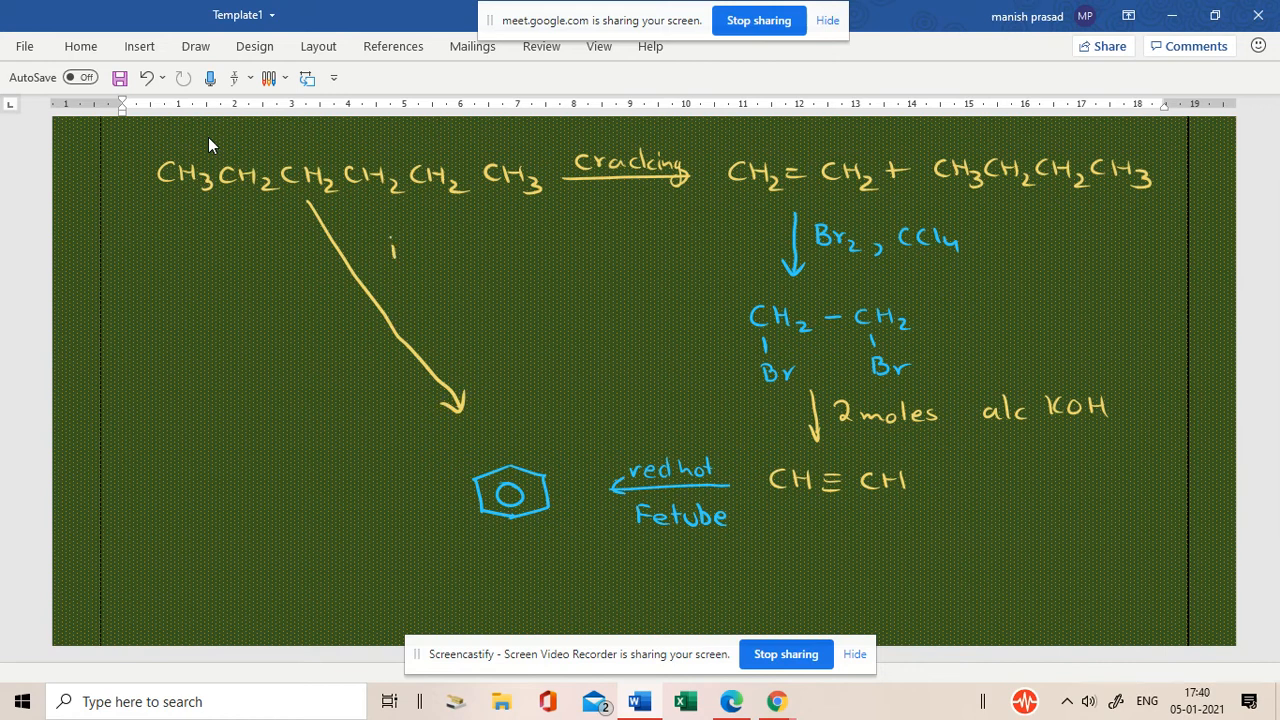
Label the hexane-to-benzene arrow 'i) Cr2O3, 773K, 10-20 atm' in yellow ink.
left_click_drag(392, 250, 410, 250)
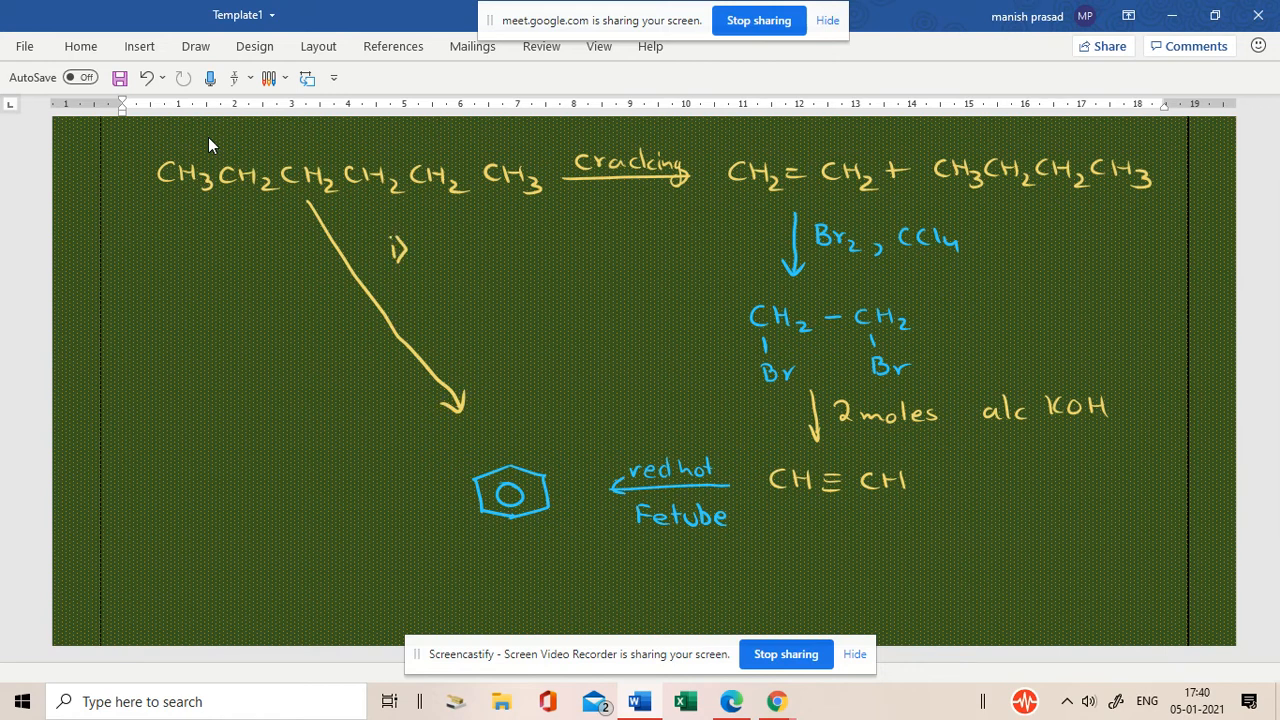
left_click_drag(420, 248, 480, 248)
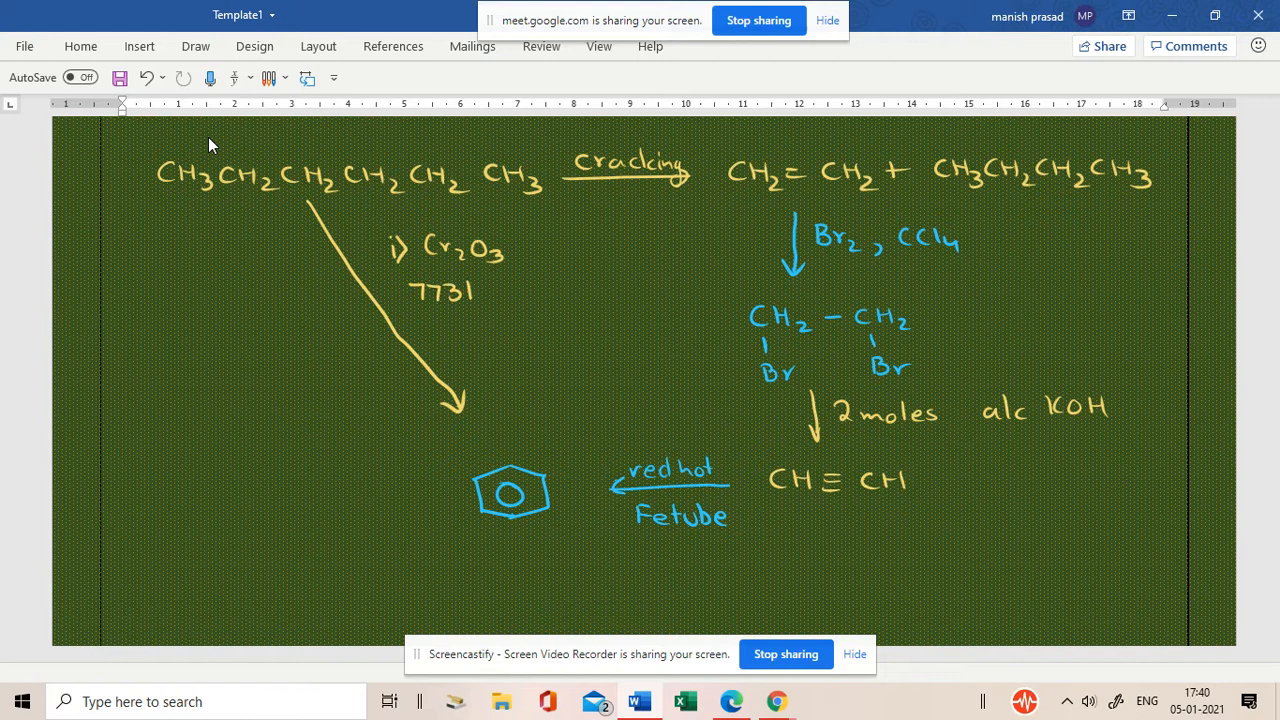
left_click_drag(460, 290, 450, 336)
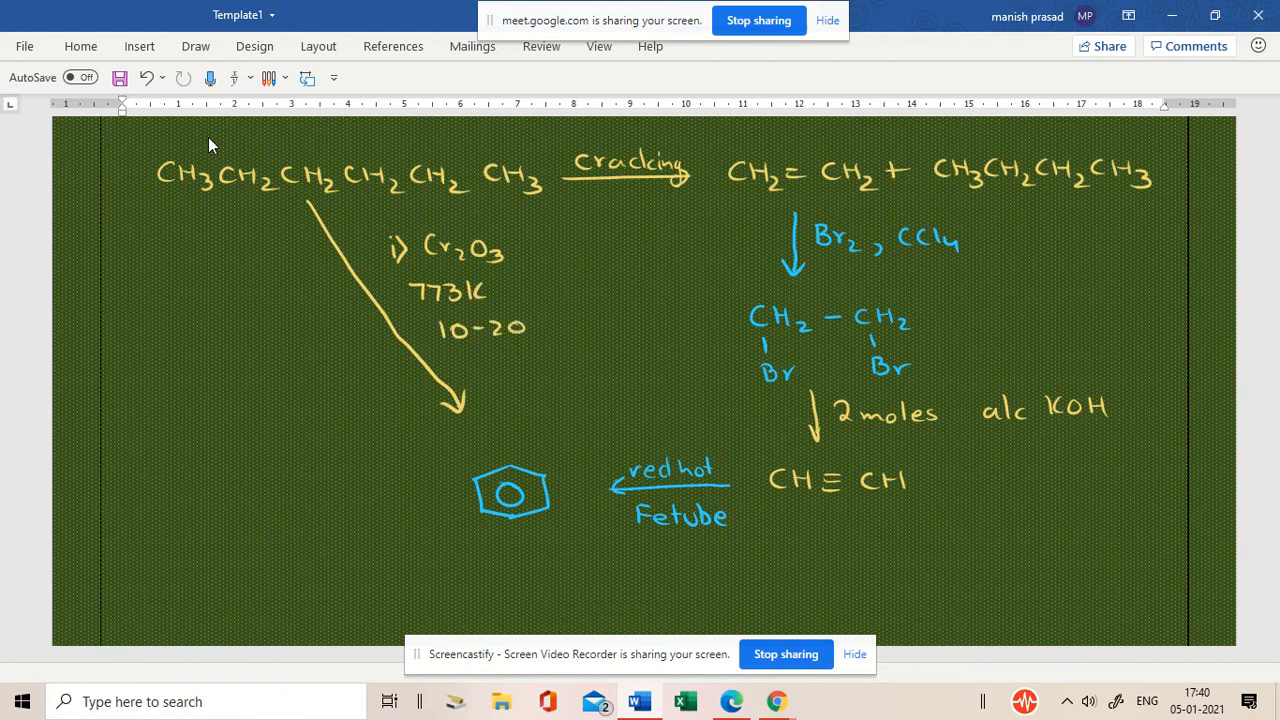
type("atm")
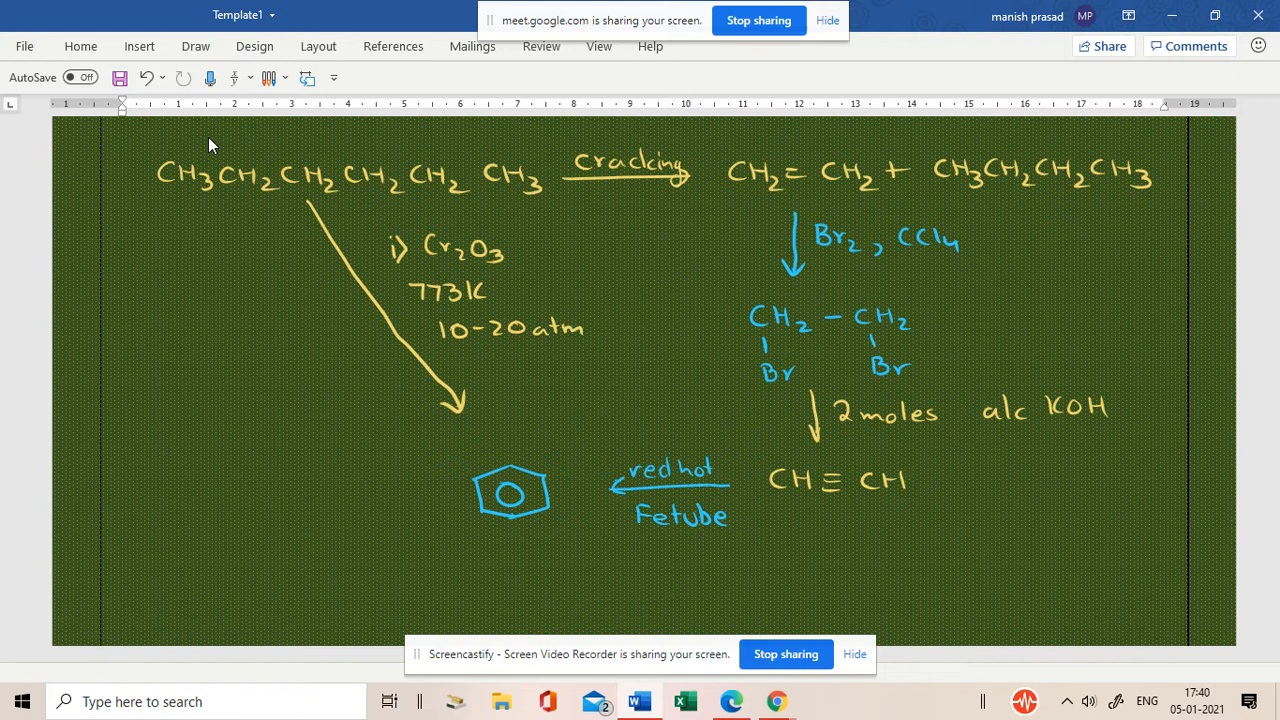
mouse_move(128, 160)
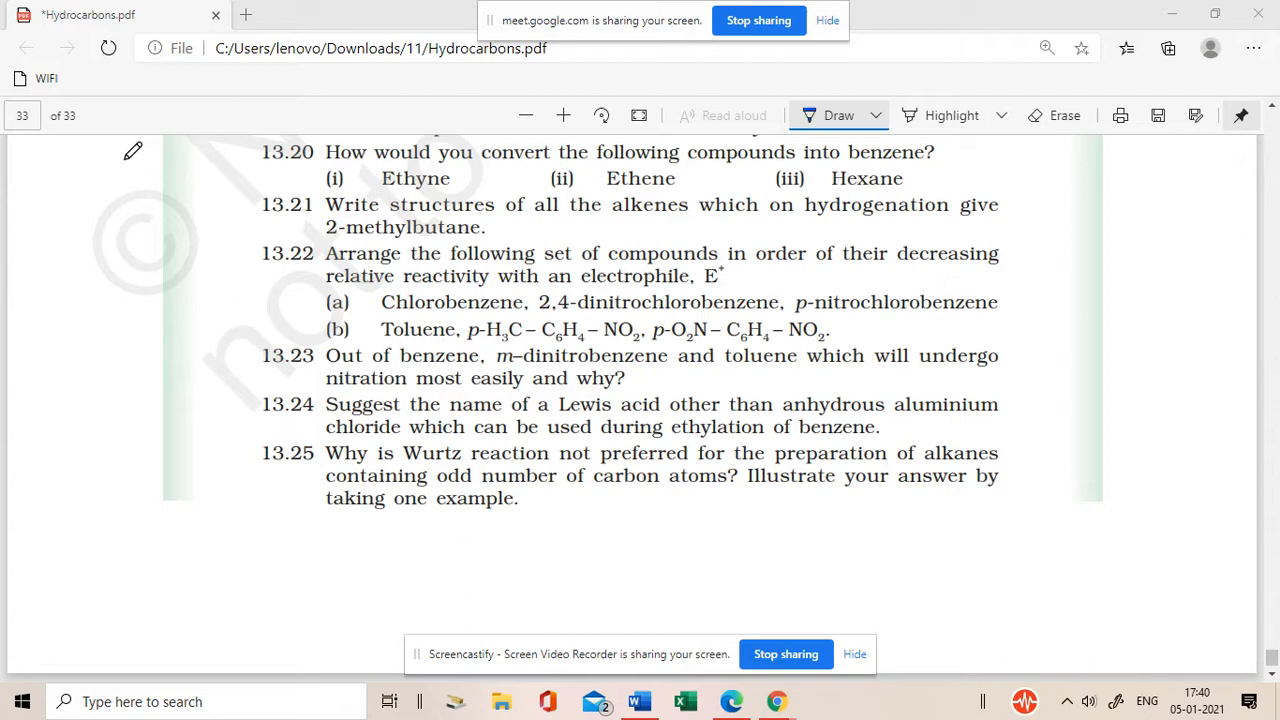
mouse_move(130, 164)
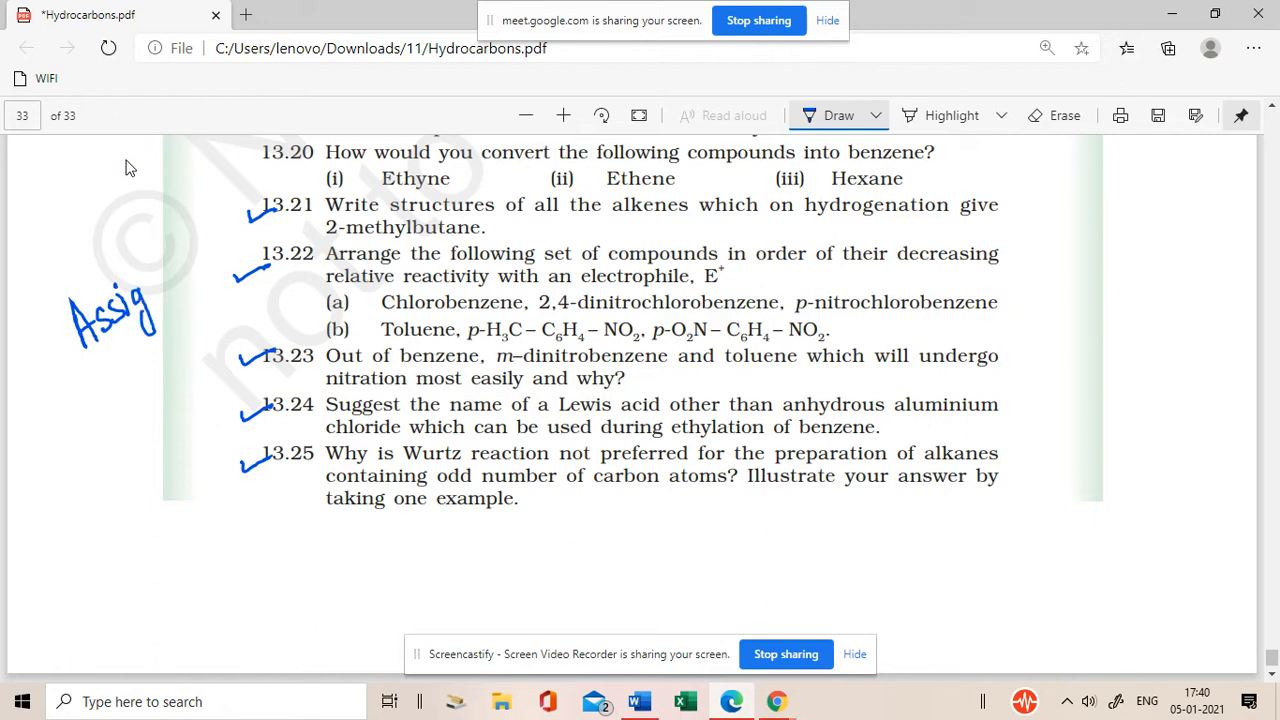
Write 'Assignment' in the left margin beside the ticked questions 13.21–13.25.
left_click_drag(130, 310, 210, 270)
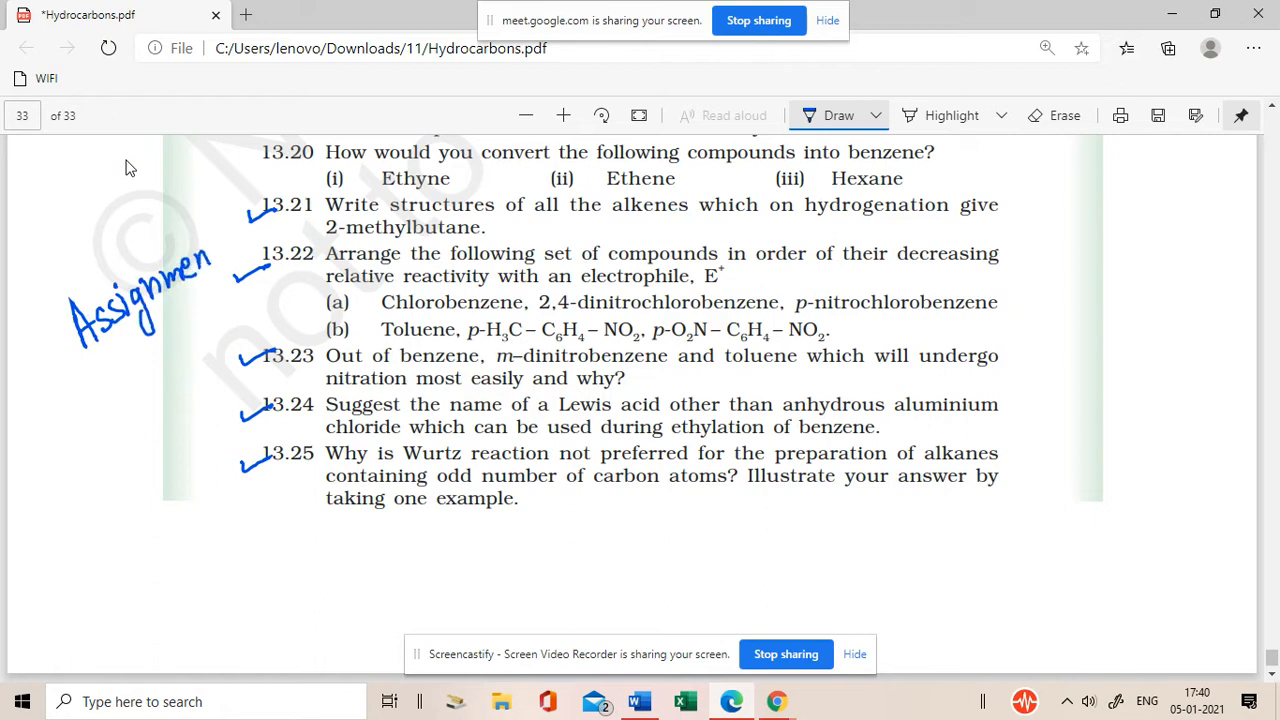